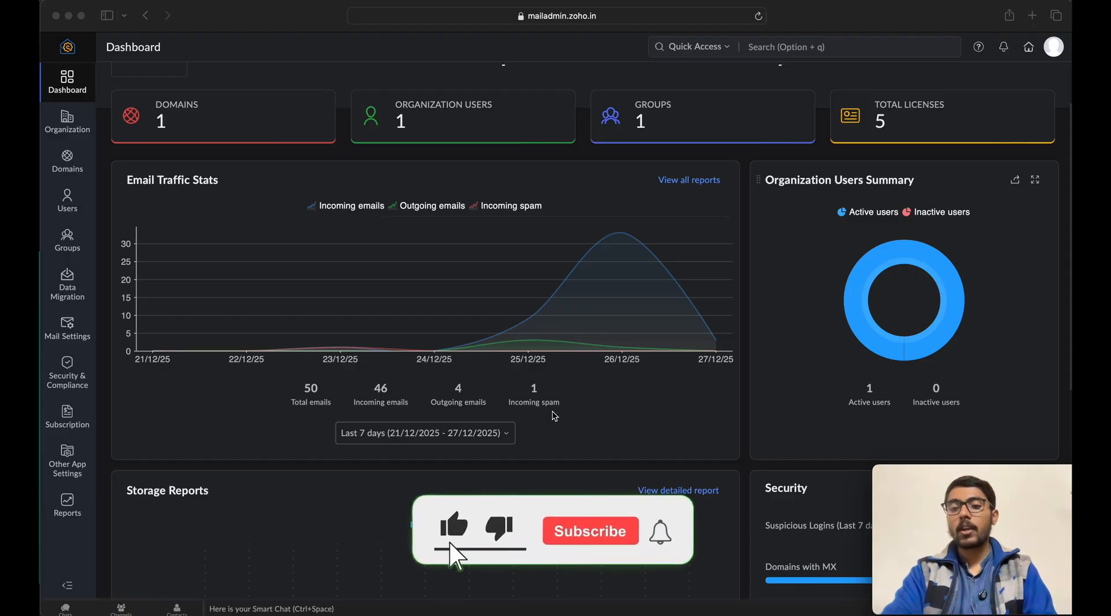
View gorgeousa.com's general information from Domains, then open the dashboard in a new tab.
{"action": "left_click", "coordinate": [591, 531]}
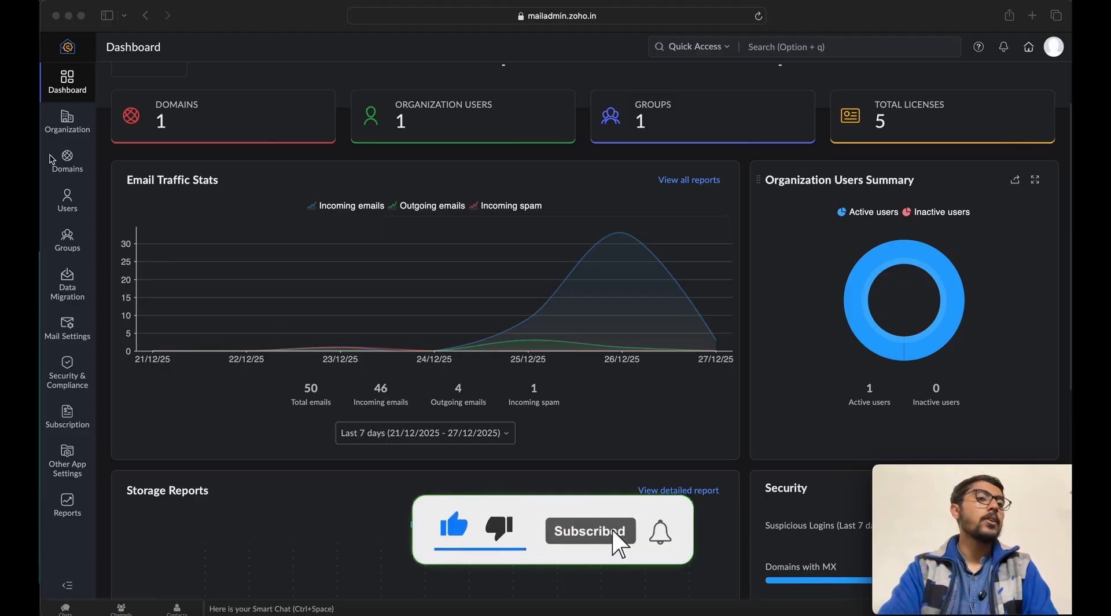
{"action": "left_click", "coordinate": [68, 162]}
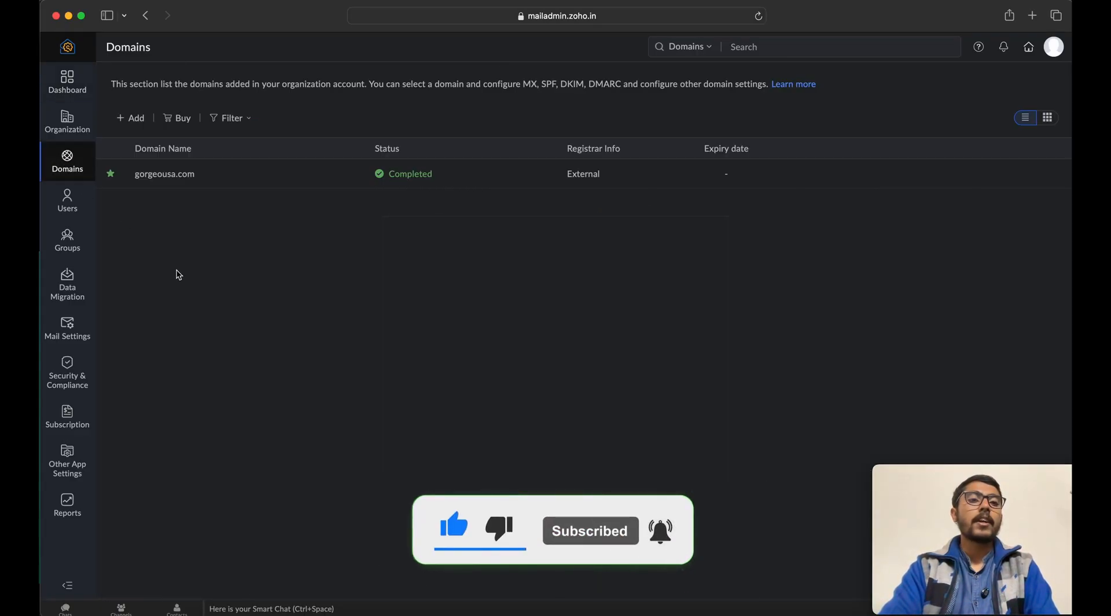
{"action": "left_click", "coordinate": [164, 173]}
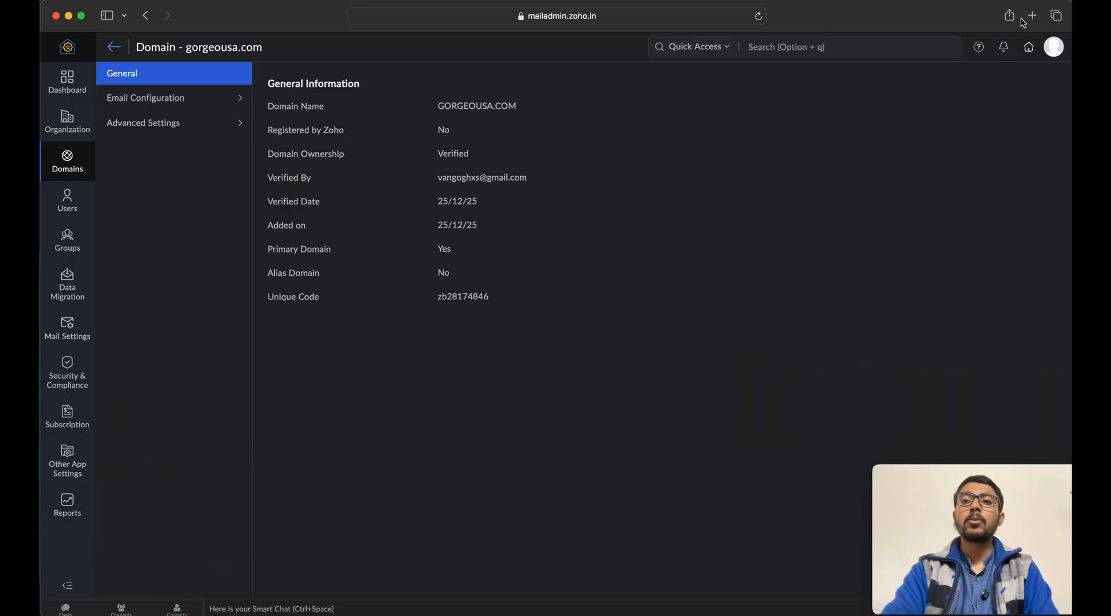
{"action": "left_click", "coordinate": [1031, 16]}
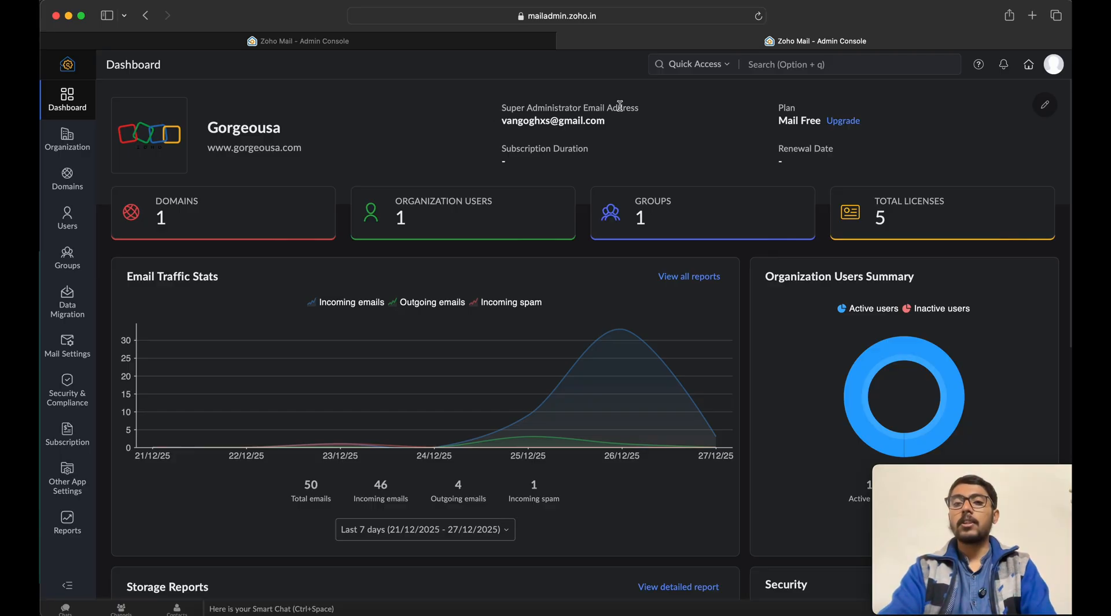
From the dashboard and profile panel, list the organization's domains in the second tab.
{"action": "scroll", "scroll_direction": "down", "scroll_amount": 3}
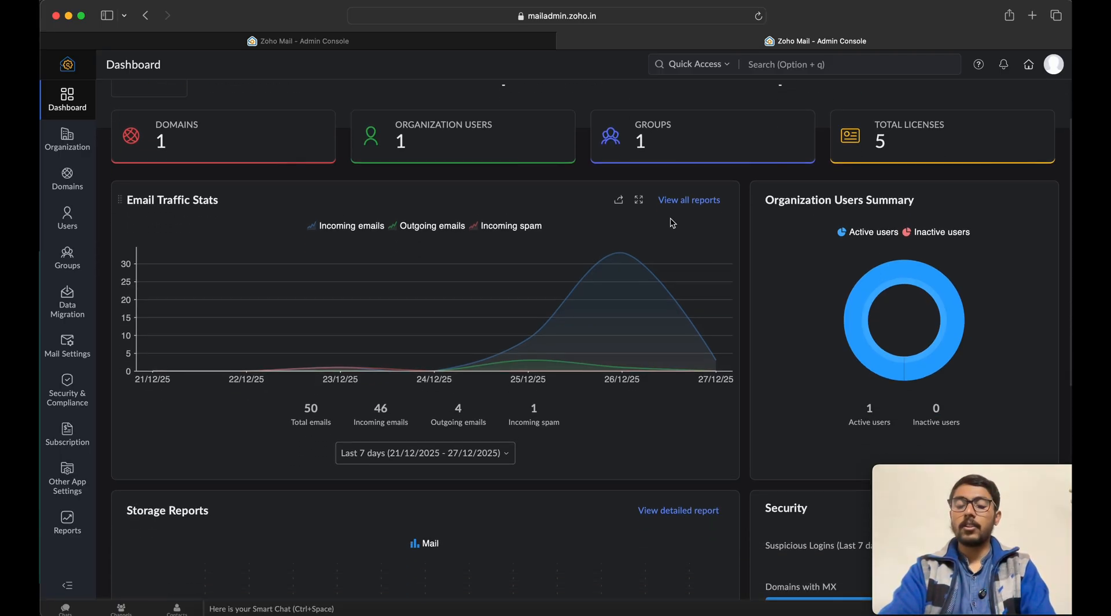
{"action": "left_click", "coordinate": [1053, 64]}
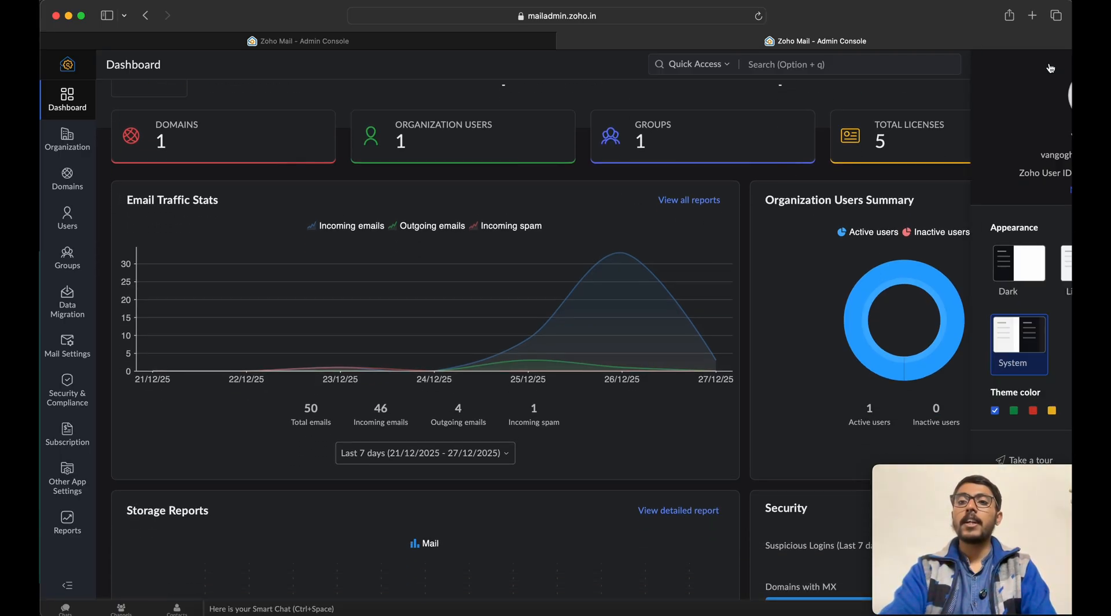
{"action": "left_click", "coordinate": [67, 177]}
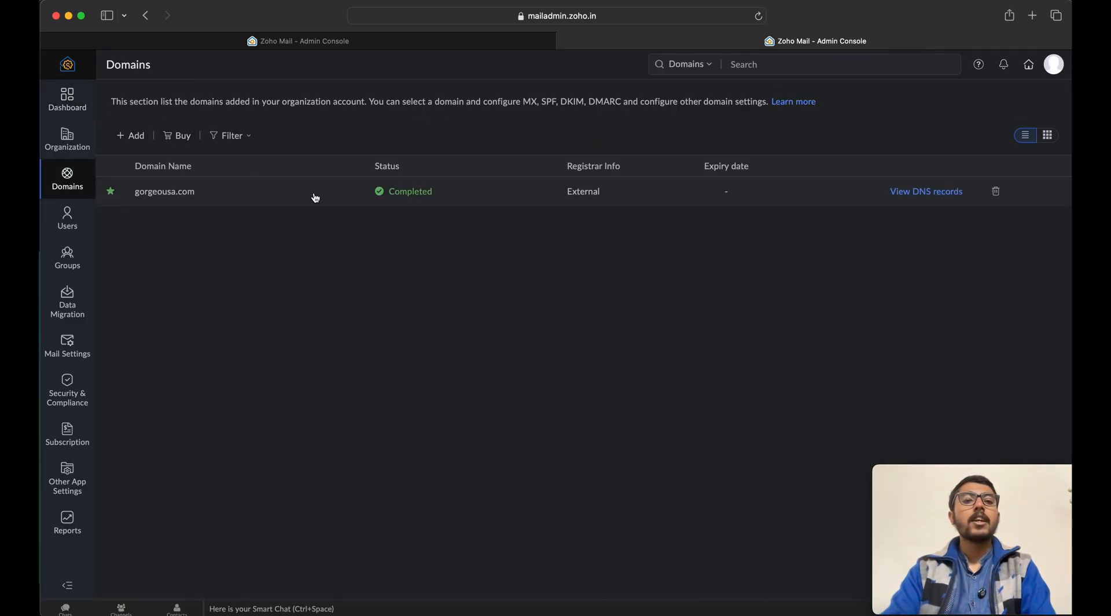
Review gorgeousa.com's MX, SPF and DKIM records under Email Configuration.
{"action": "left_click", "coordinate": [164, 191]}
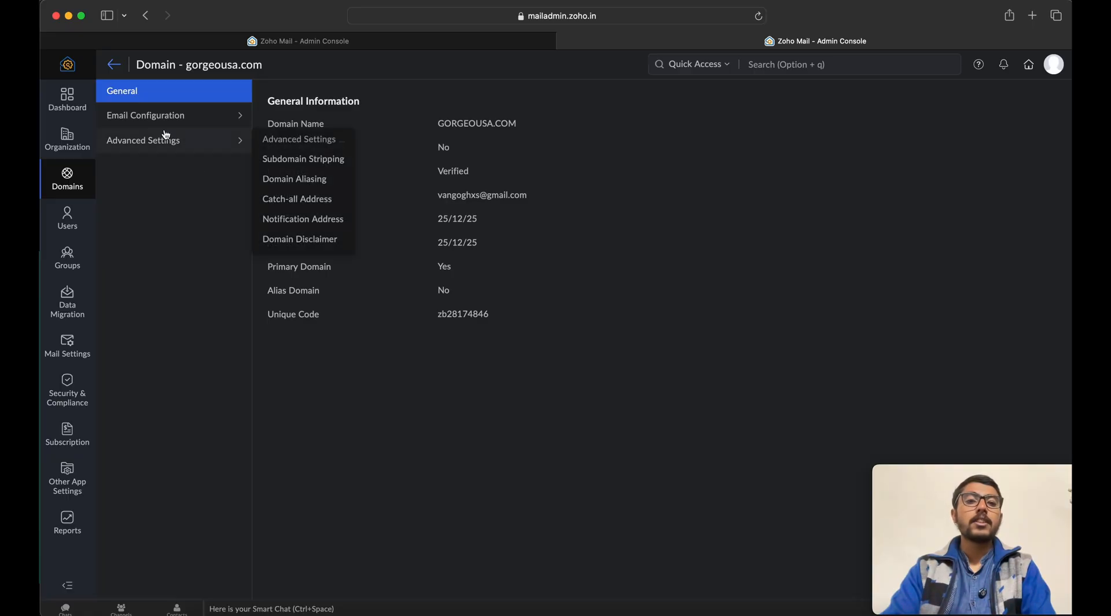
{"action": "left_click", "coordinate": [145, 115]}
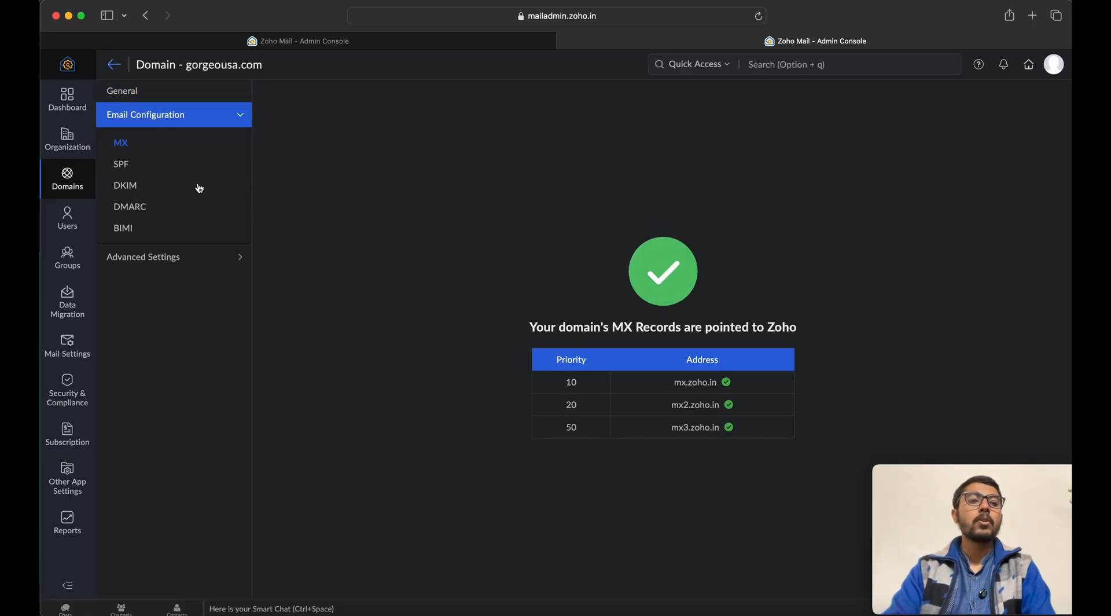
{"action": "mouse_move", "coordinate": [508, 134]}
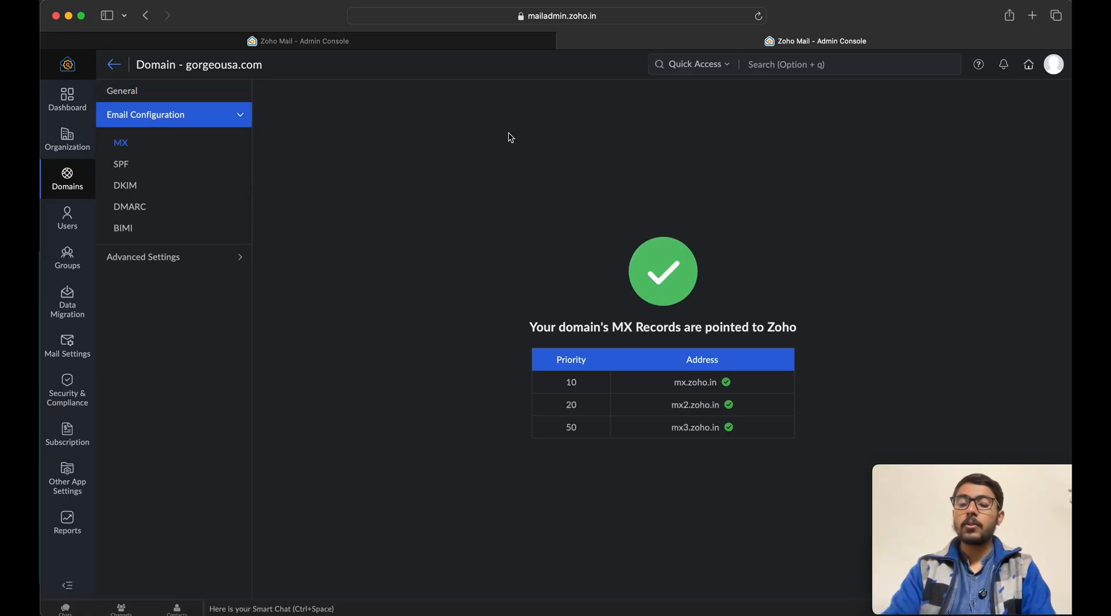
{"action": "mouse_move", "coordinate": [421, 144]}
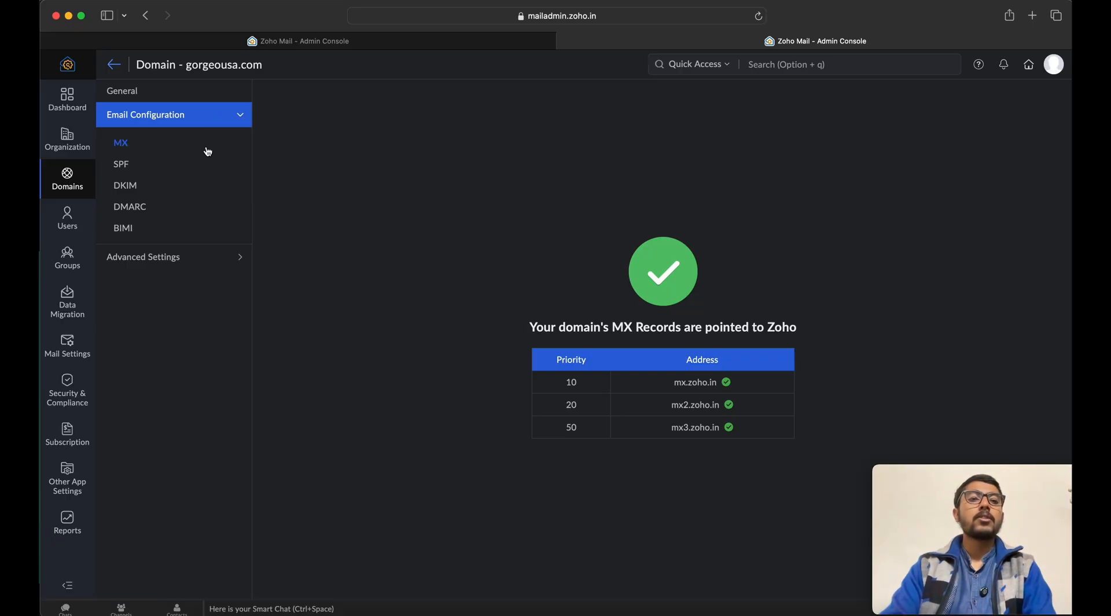
{"action": "mouse_move", "coordinate": [134, 174]}
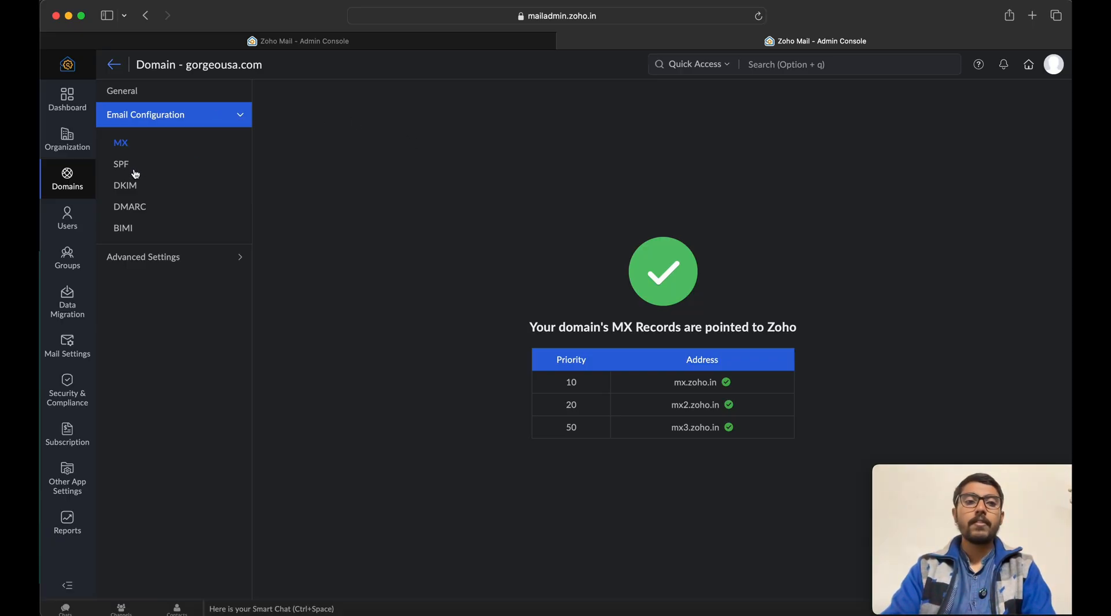
{"action": "left_click", "coordinate": [120, 164]}
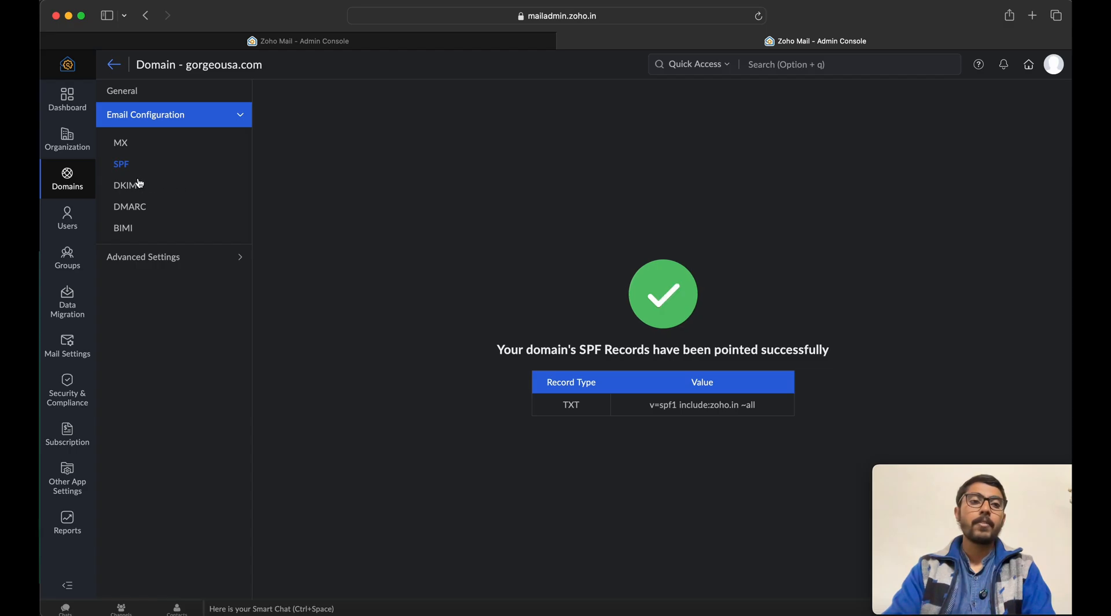
{"action": "left_click", "coordinate": [125, 185]}
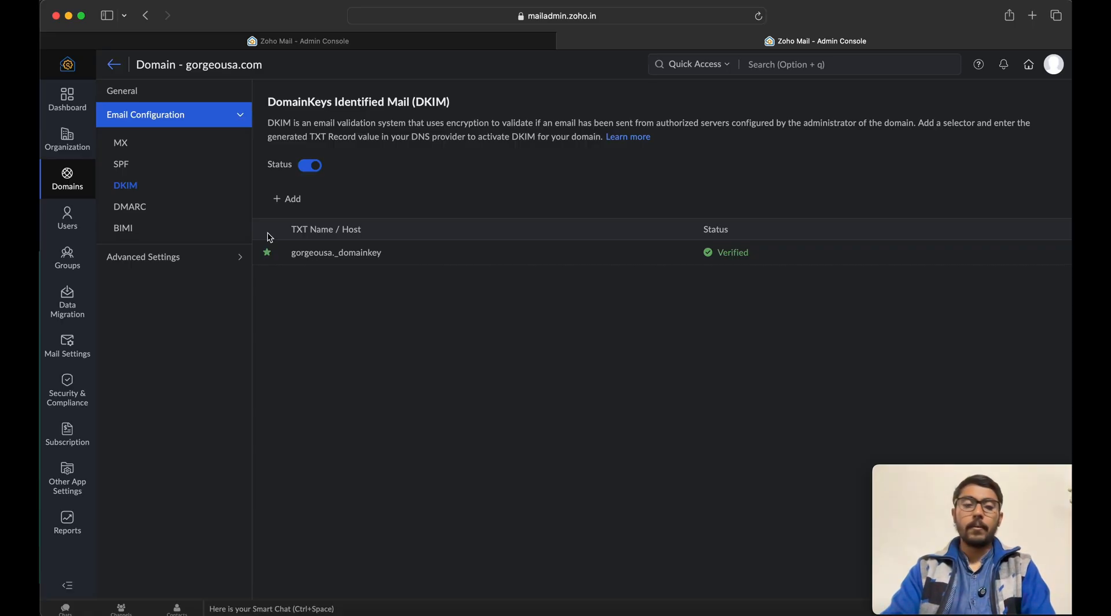
{"action": "left_click", "coordinate": [67, 218]}
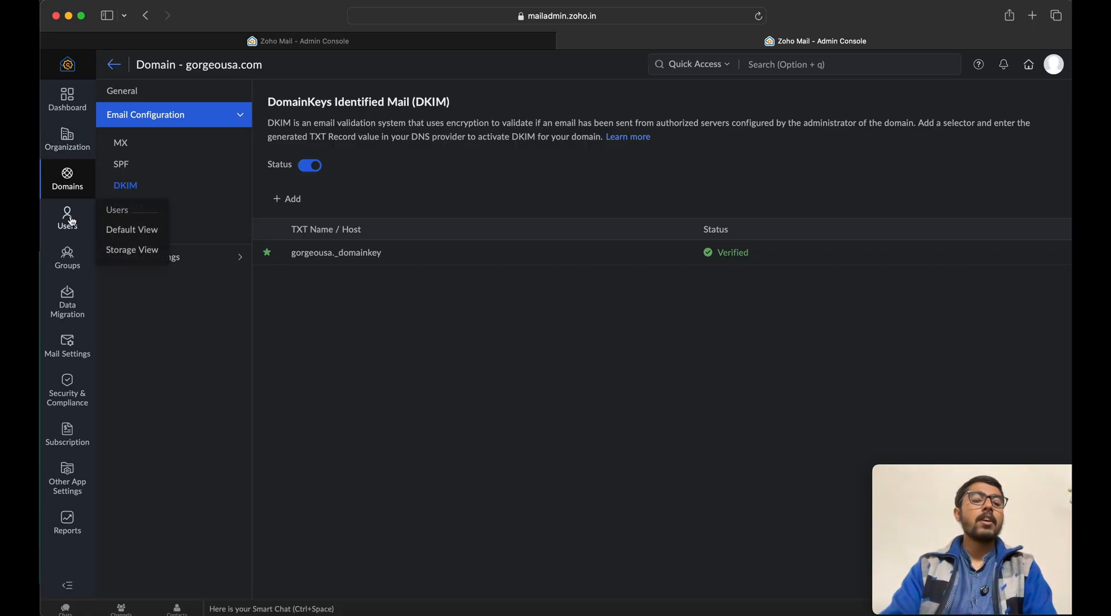
From Users, show the Vangoghx user's profile with Super Administrator role and mail service.
{"action": "left_click", "coordinate": [67, 216]}
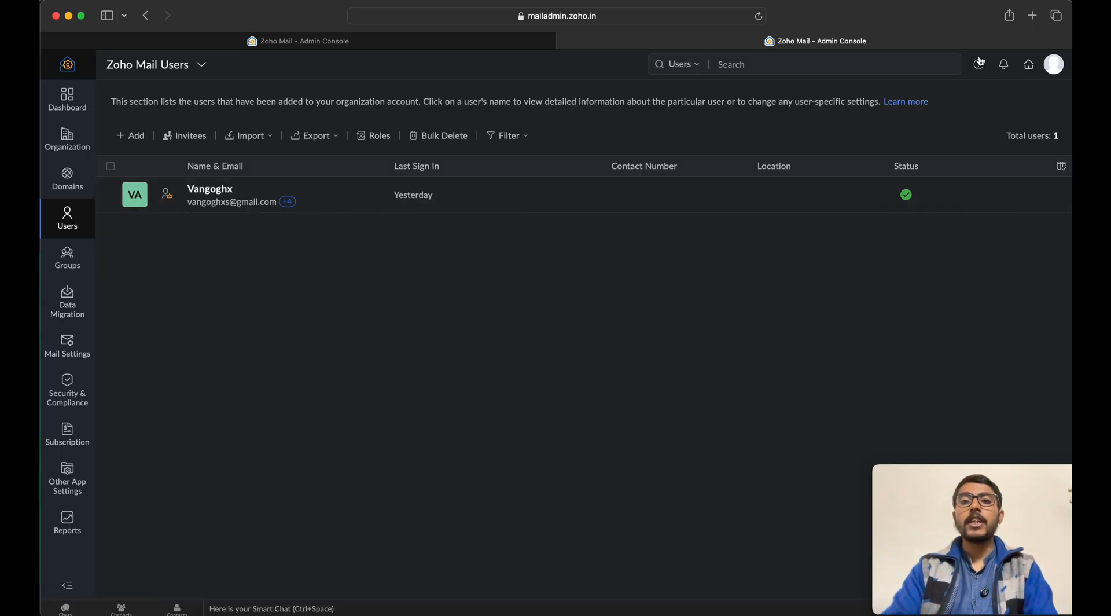
{"action": "left_click", "coordinate": [1030, 15]}
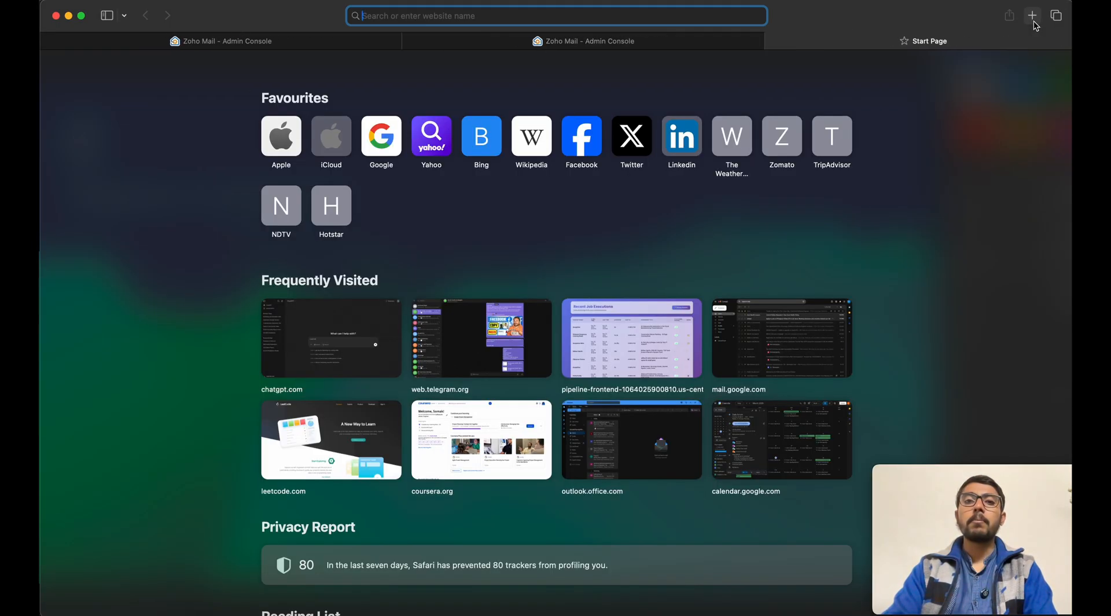
{"action": "left_click", "coordinate": [582, 41]}
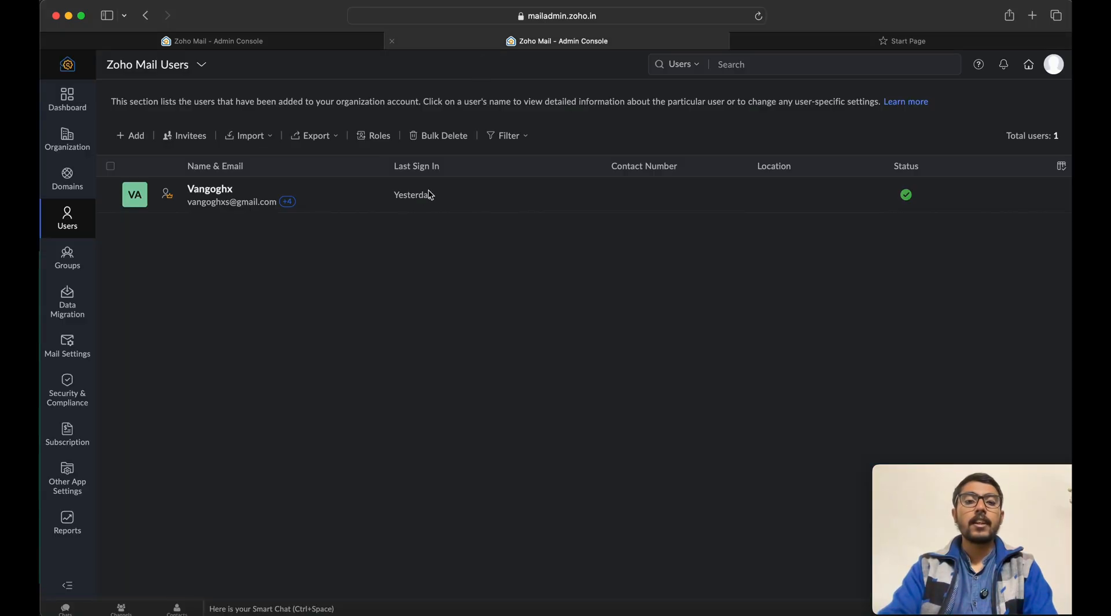
{"action": "left_click", "coordinate": [209, 188]}
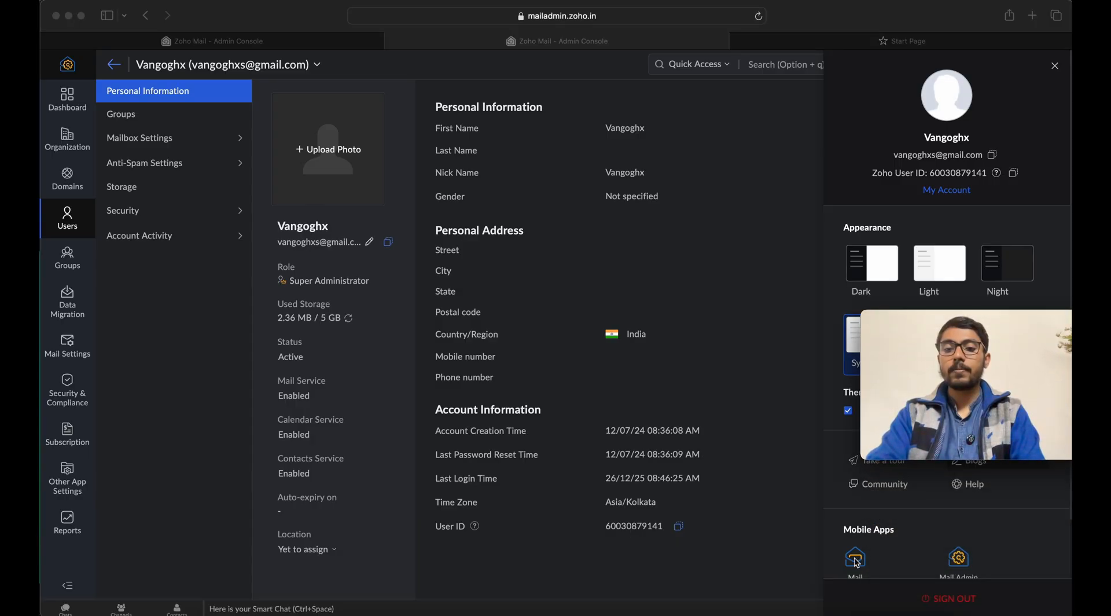
In Zoho Workplace Mail, start a blank new message and show the account profile panel.
{"action": "left_click", "coordinate": [854, 558]}
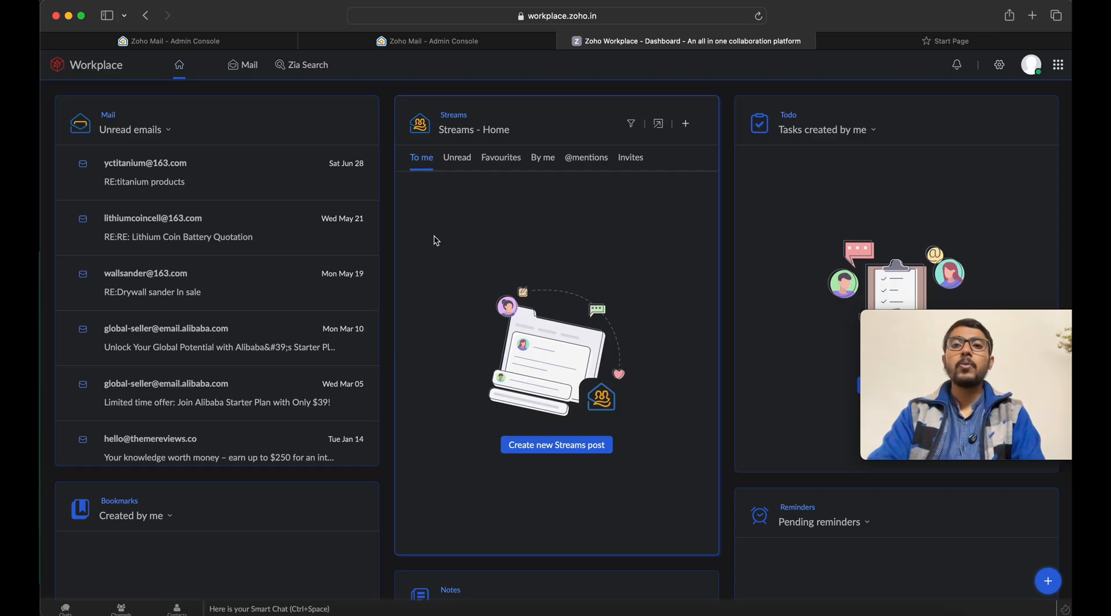
{"action": "left_click", "coordinate": [248, 65]}
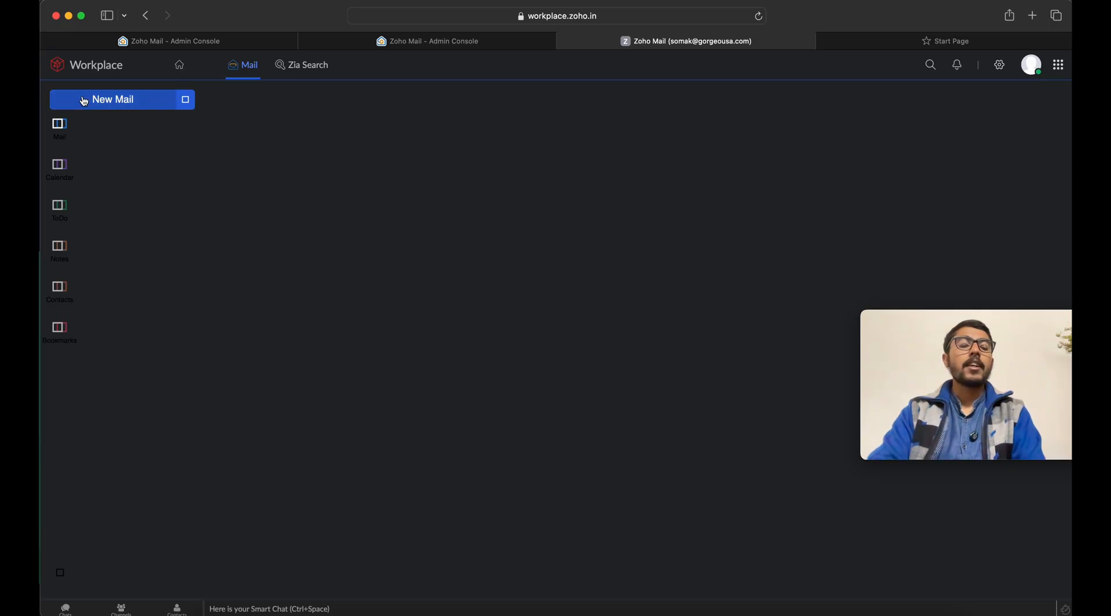
{"action": "left_click", "coordinate": [113, 99]}
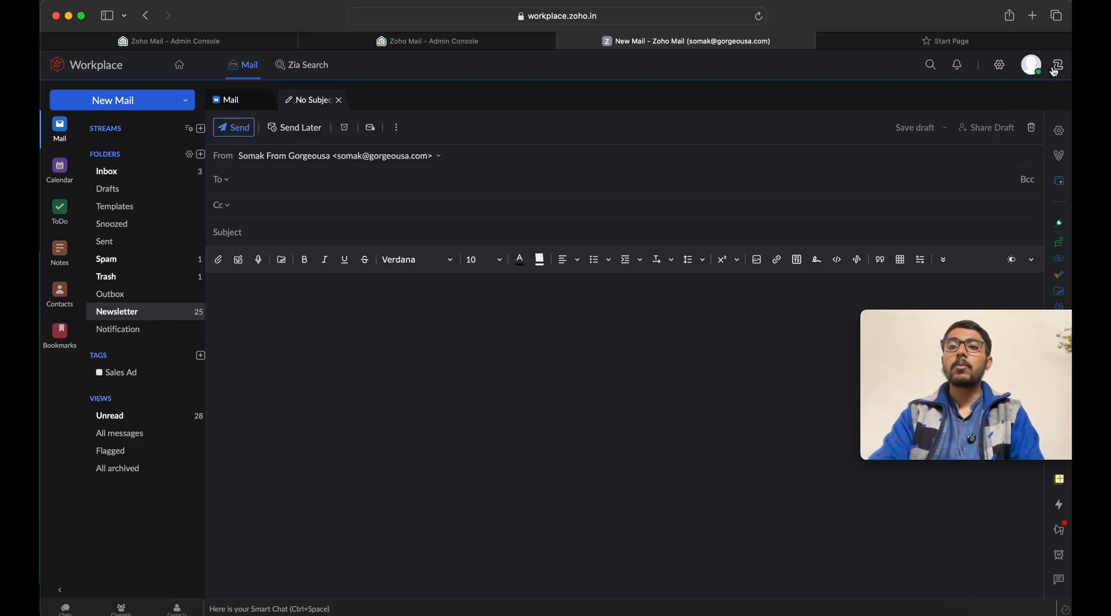
{"action": "left_click", "coordinate": [1033, 63]}
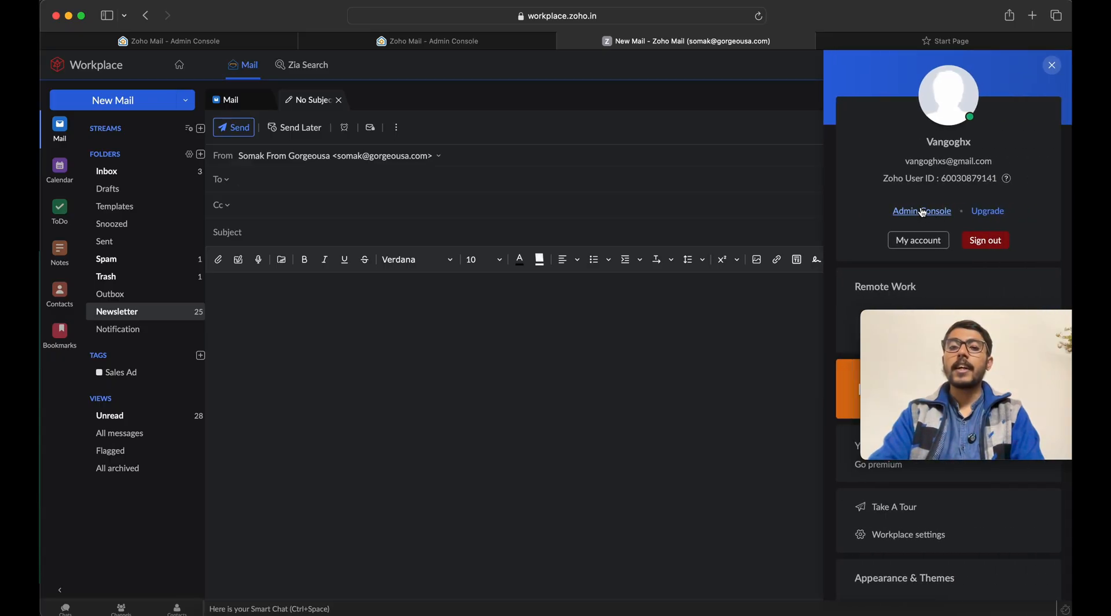
{"action": "left_click", "coordinate": [921, 211]}
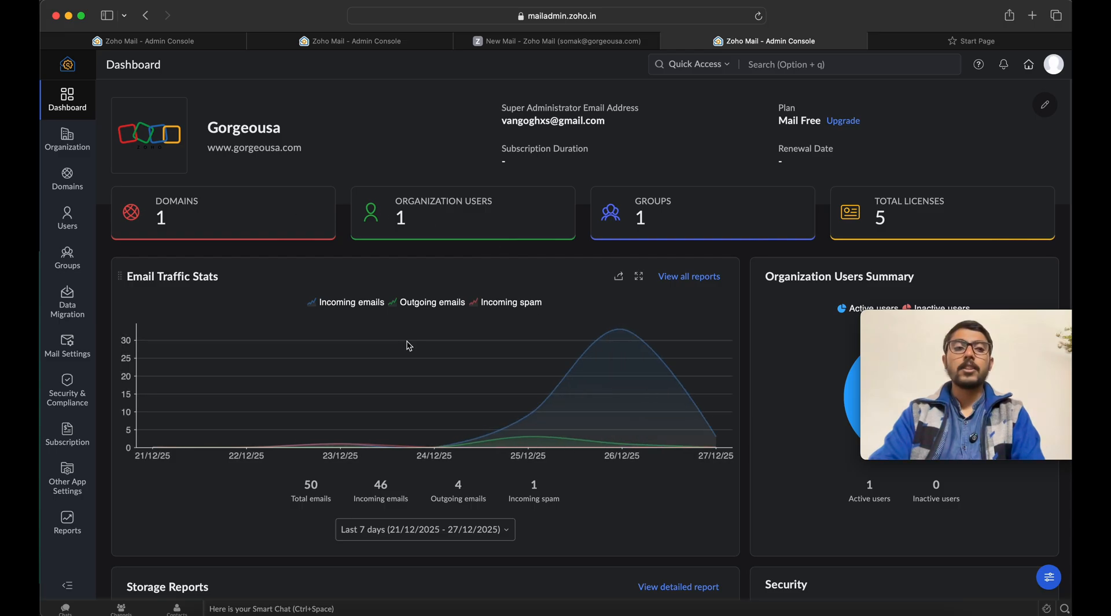
{"action": "left_click", "coordinate": [67, 219]}
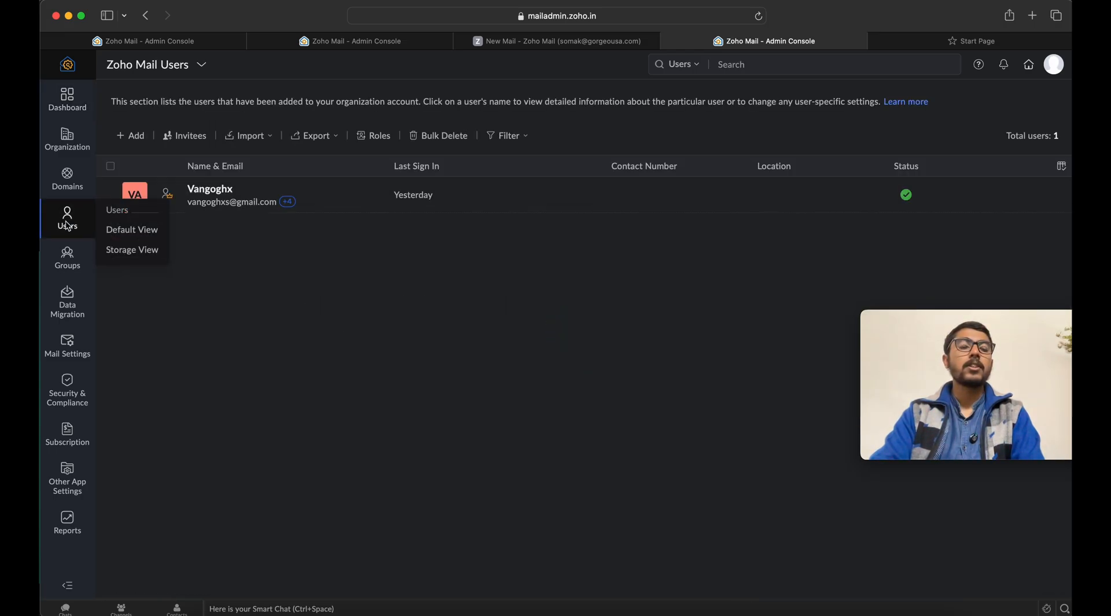
{"action": "left_click", "coordinate": [209, 189]}
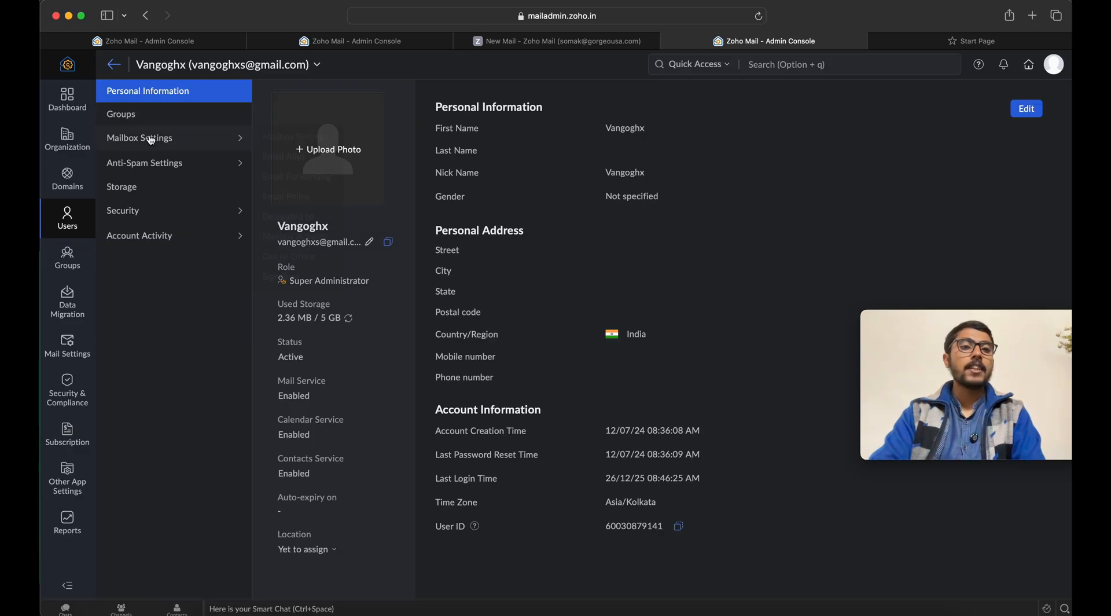
{"action": "left_click", "coordinate": [151, 138]}
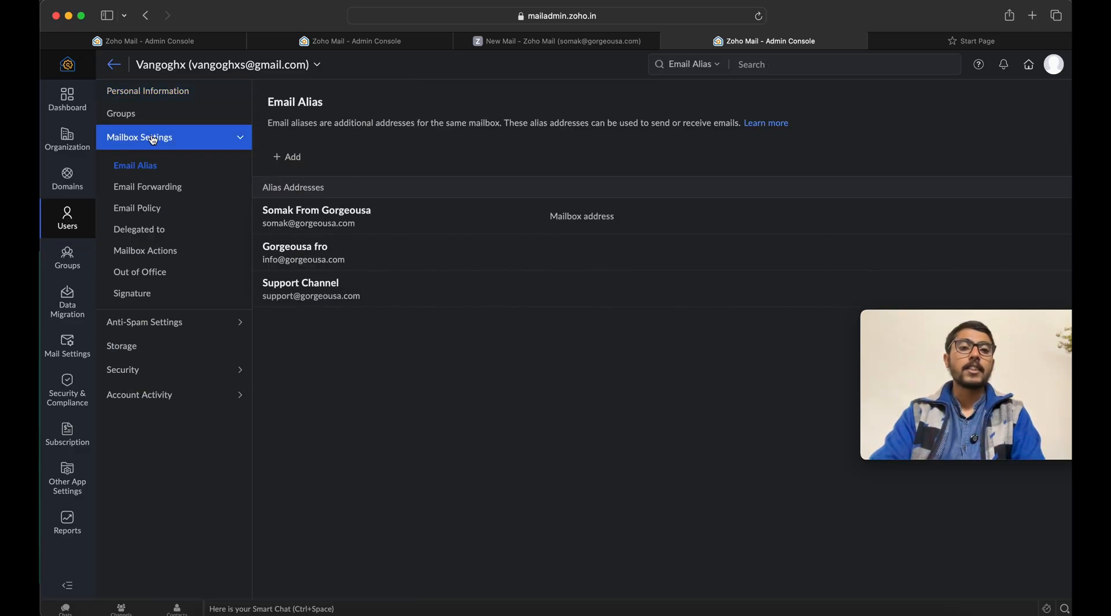
{"action": "mouse_move", "coordinate": [507, 233]}
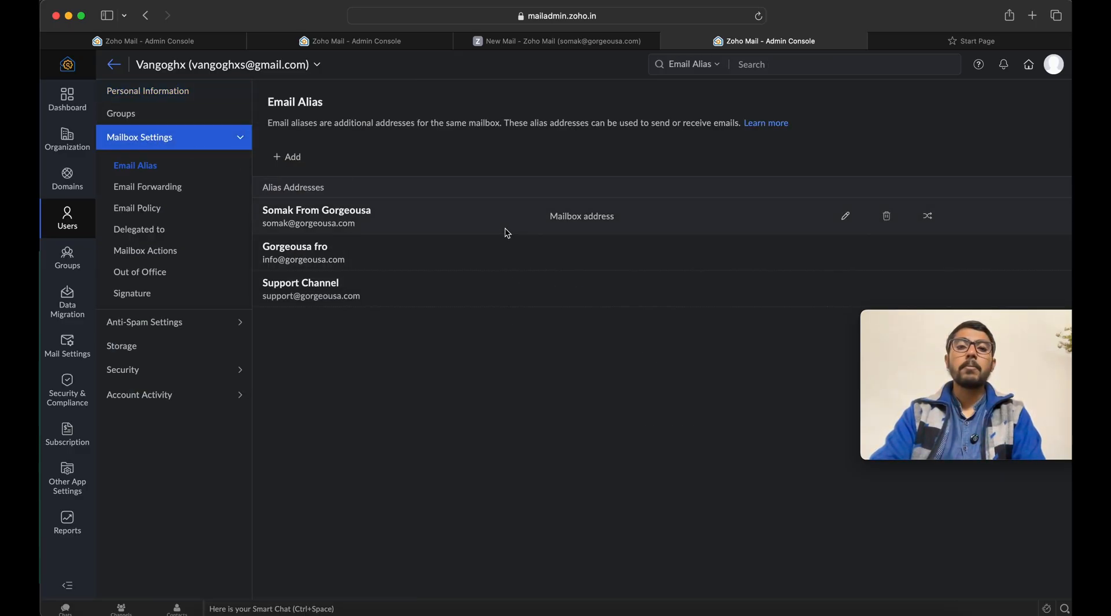
{"action": "mouse_move", "coordinate": [597, 262]}
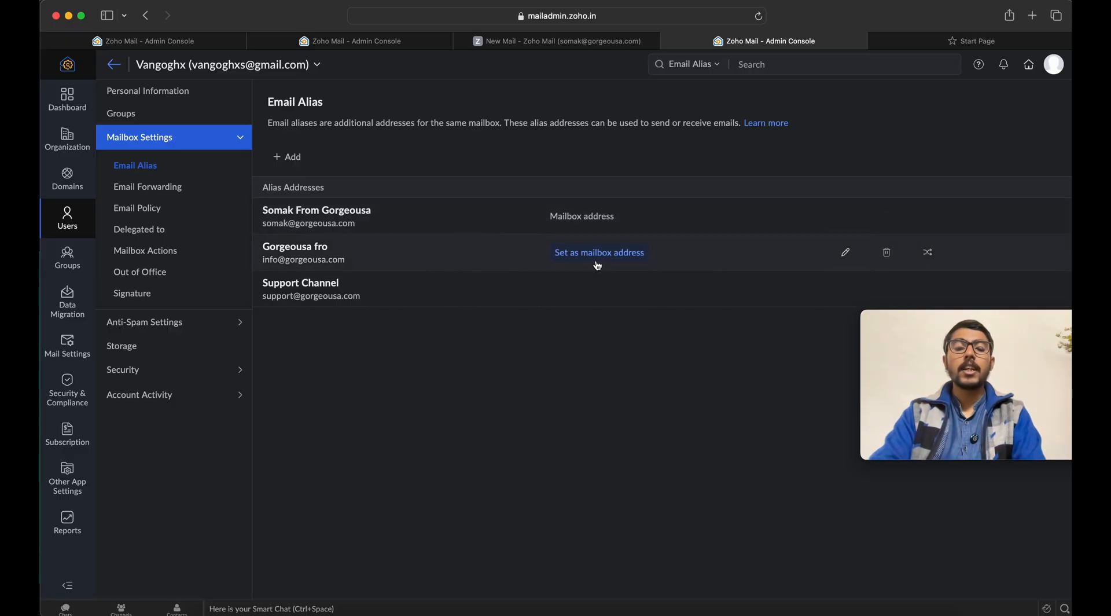
{"action": "left_click", "coordinate": [288, 156]}
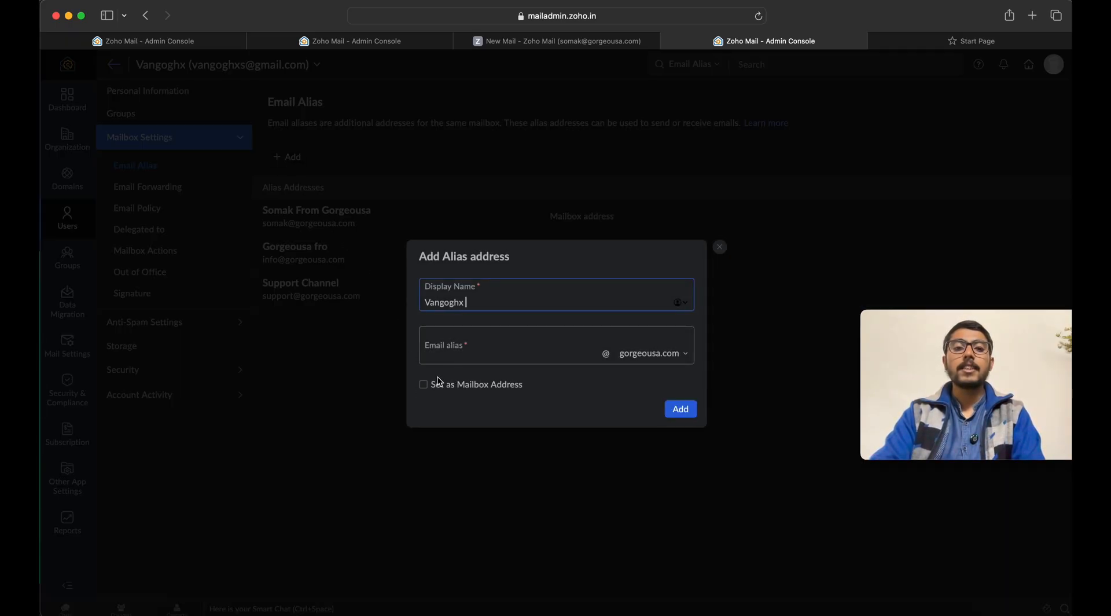
{"action": "mouse_move", "coordinate": [474, 404]}
{"action": "type", "text": "a"}
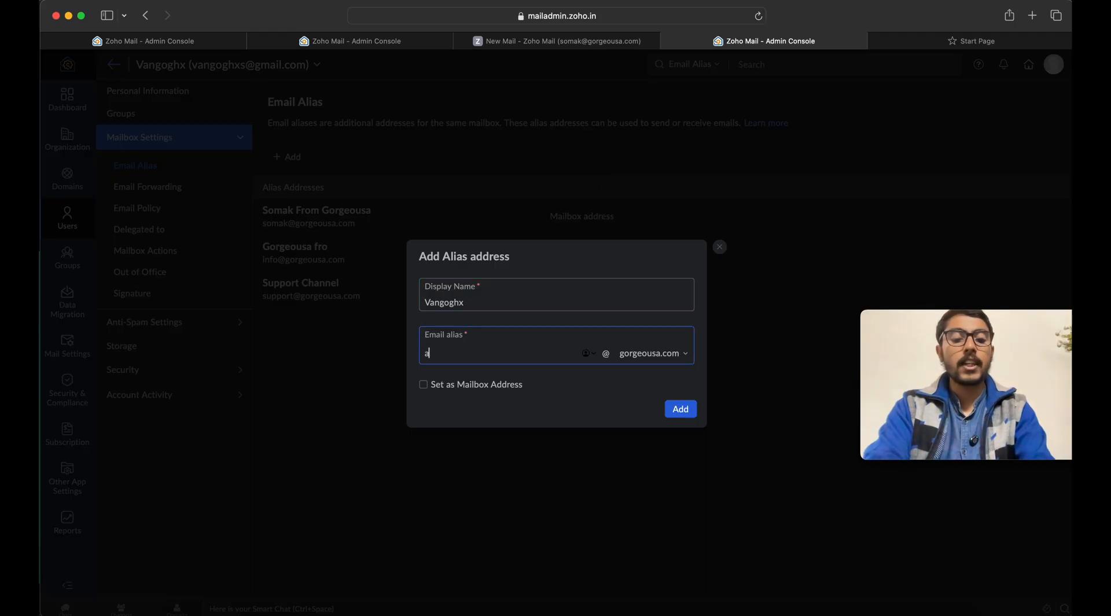
{"action": "type", "text": "bc@"}
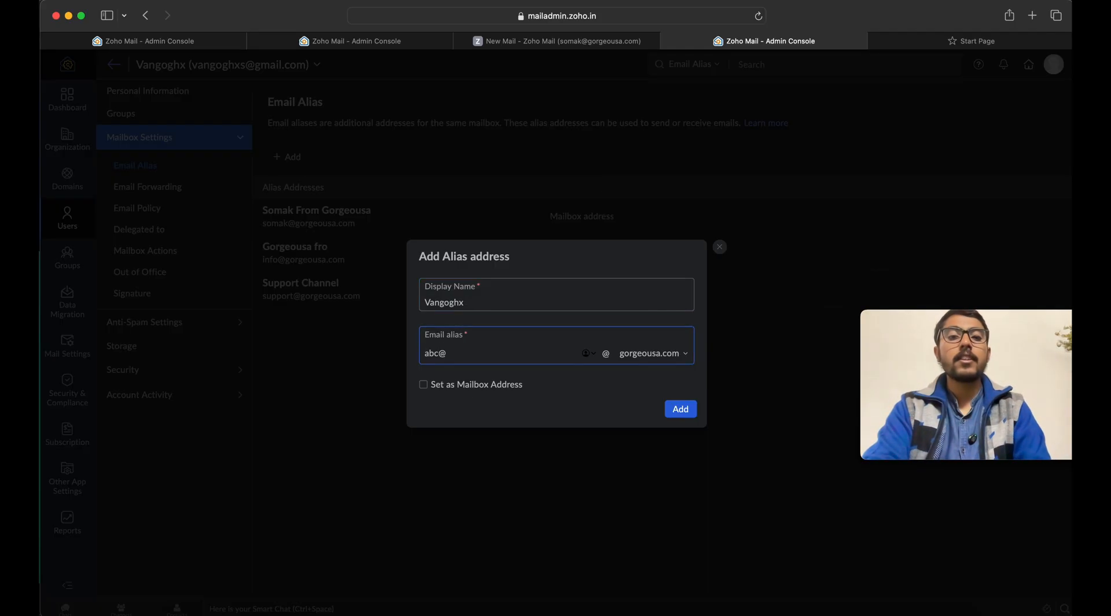
{"action": "key", "text": "Backspace"}
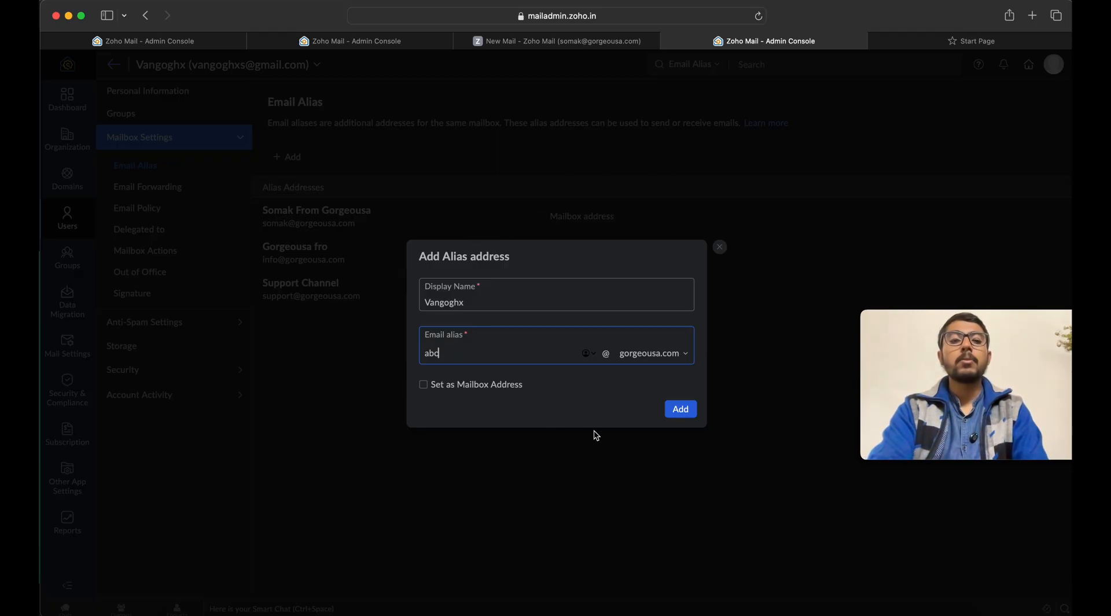
{"action": "left_click", "coordinate": [424, 384]}
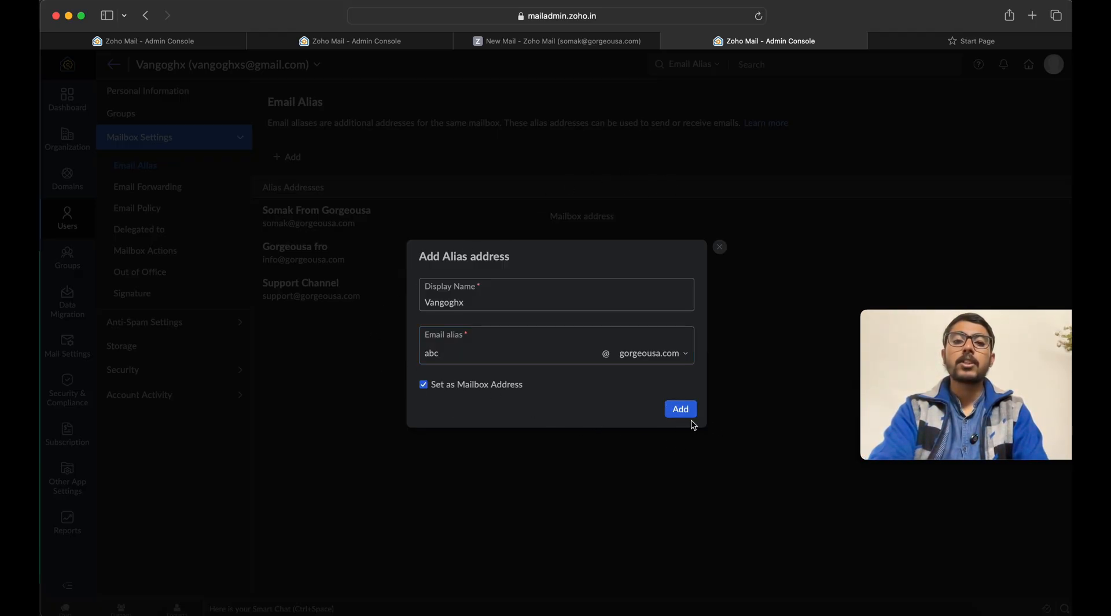
{"action": "left_click", "coordinate": [680, 408]}
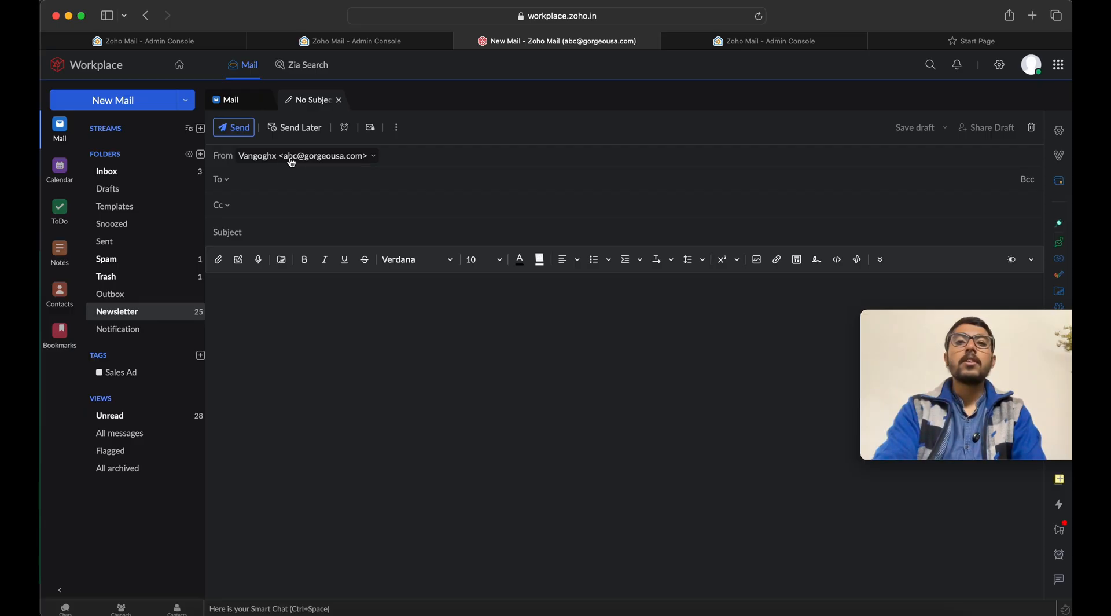
{"action": "left_click", "coordinate": [764, 40]}
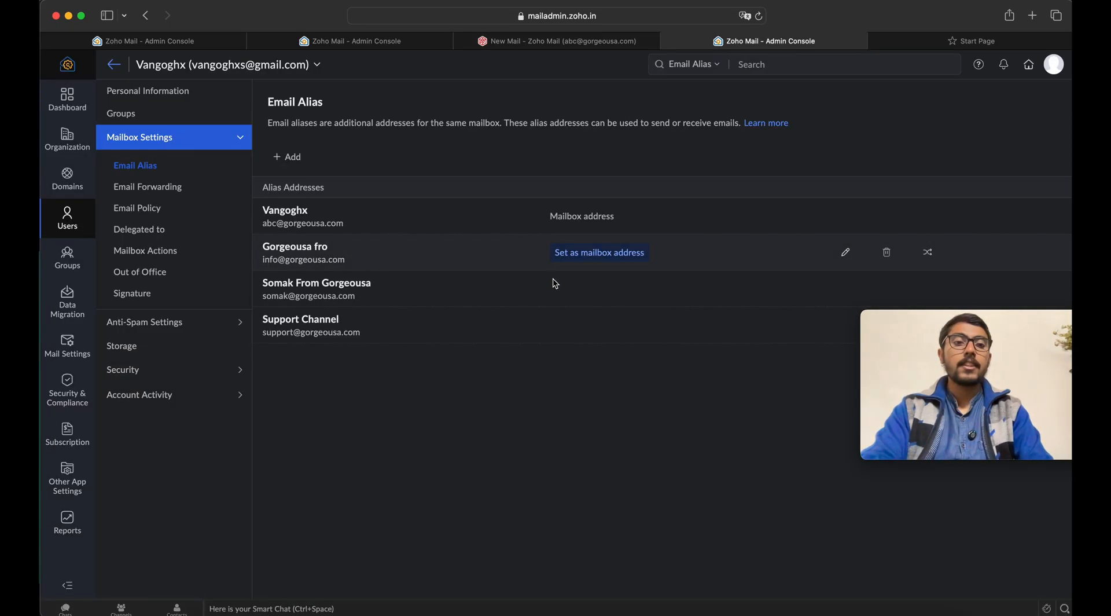
{"action": "left_click", "coordinate": [600, 253]}
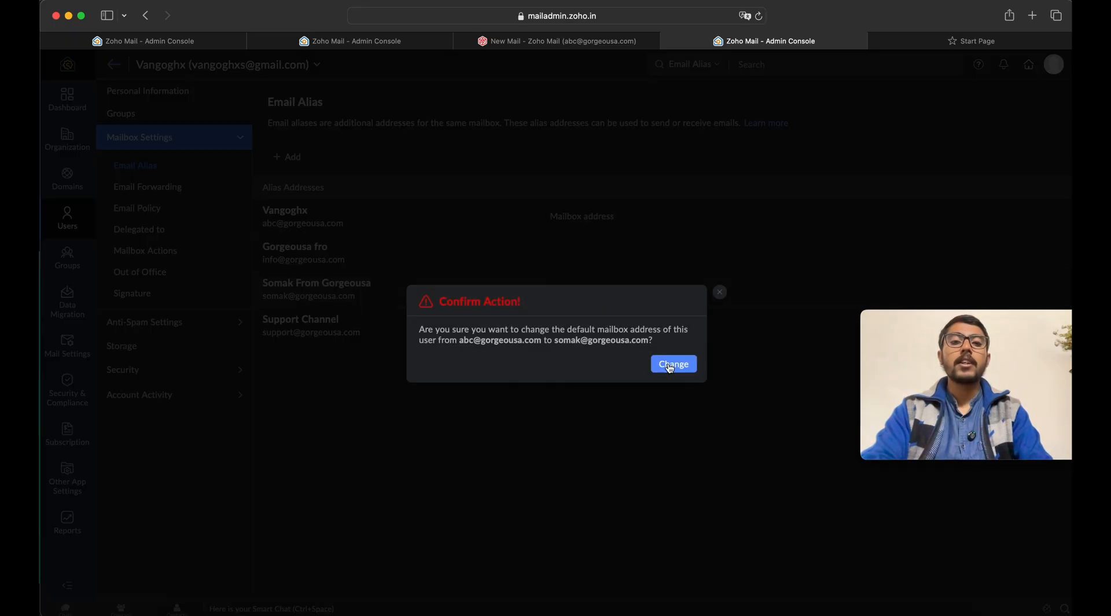
{"action": "left_click", "coordinate": [673, 363]}
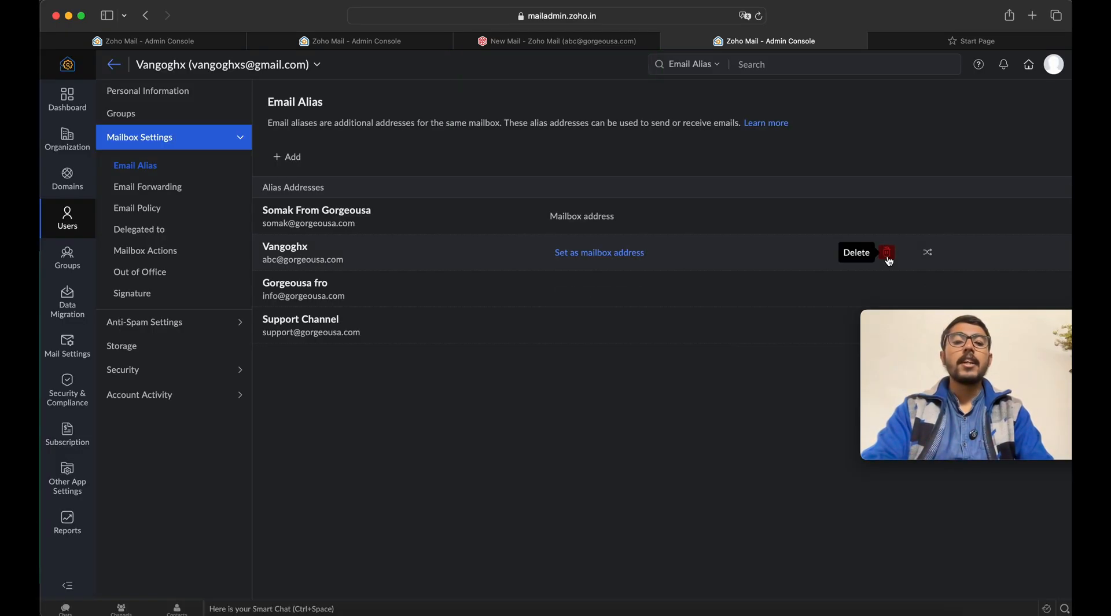
{"action": "left_click", "coordinate": [886, 252]}
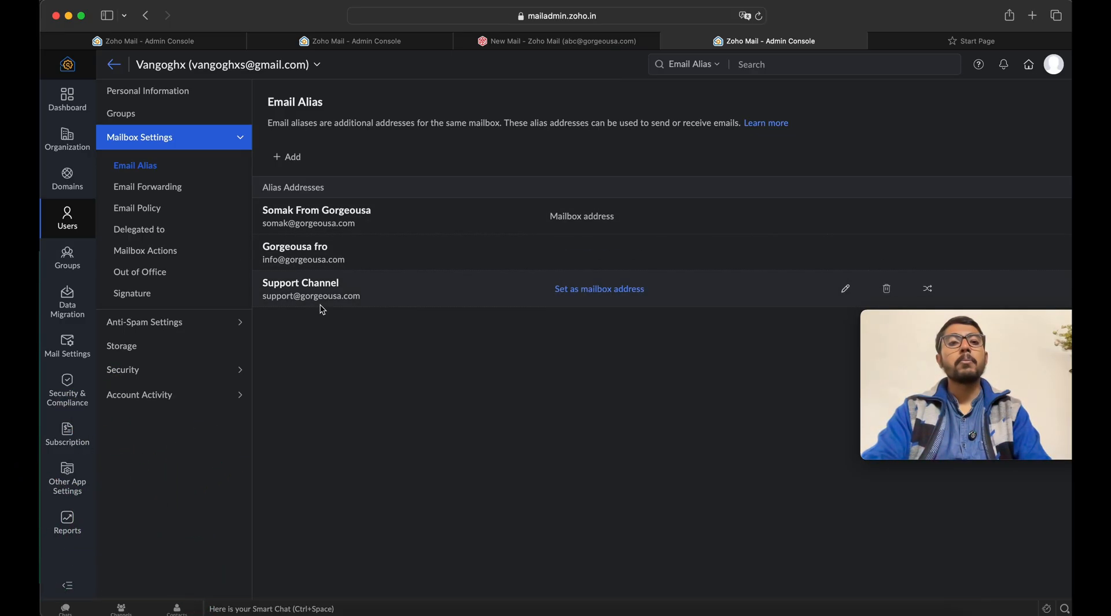
{"action": "mouse_move", "coordinate": [364, 228]}
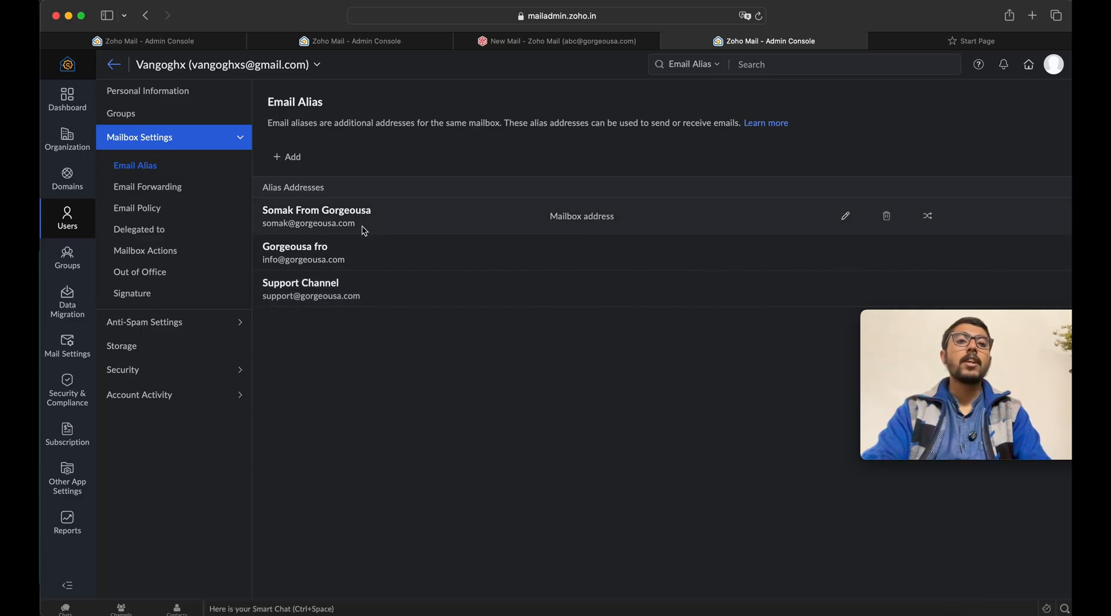
{"action": "left_click", "coordinate": [559, 40]}
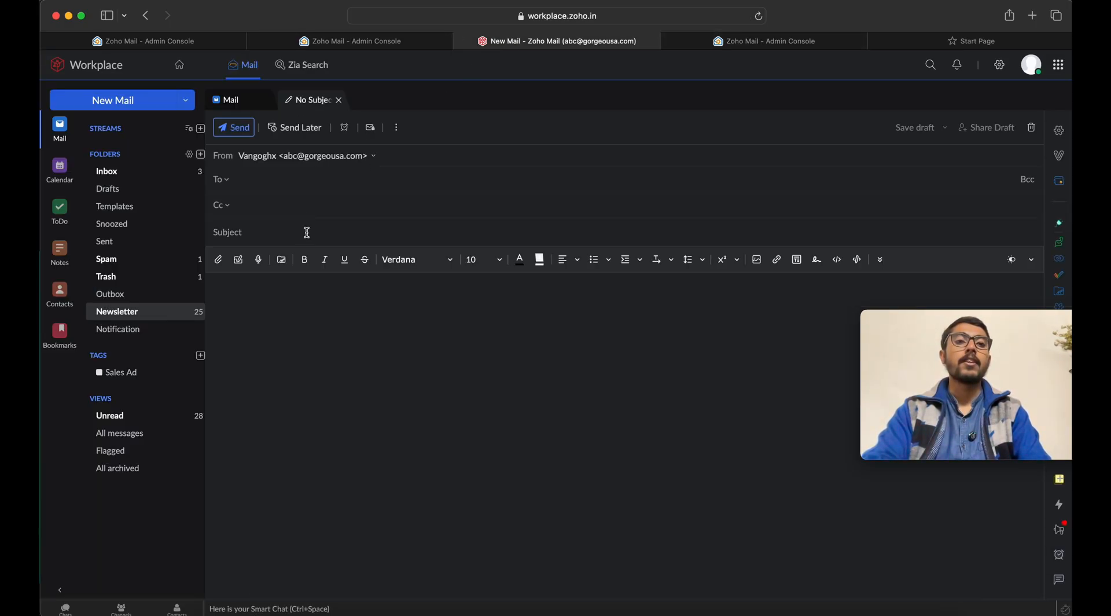
{"action": "left_click", "coordinate": [767, 40]}
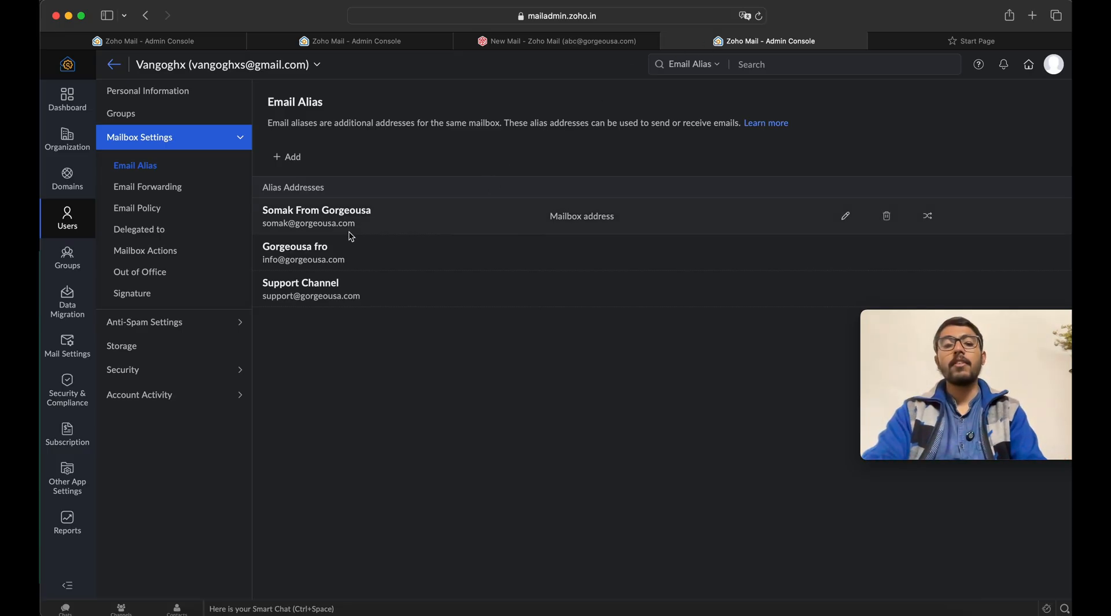
{"action": "mouse_move", "coordinate": [329, 227]}
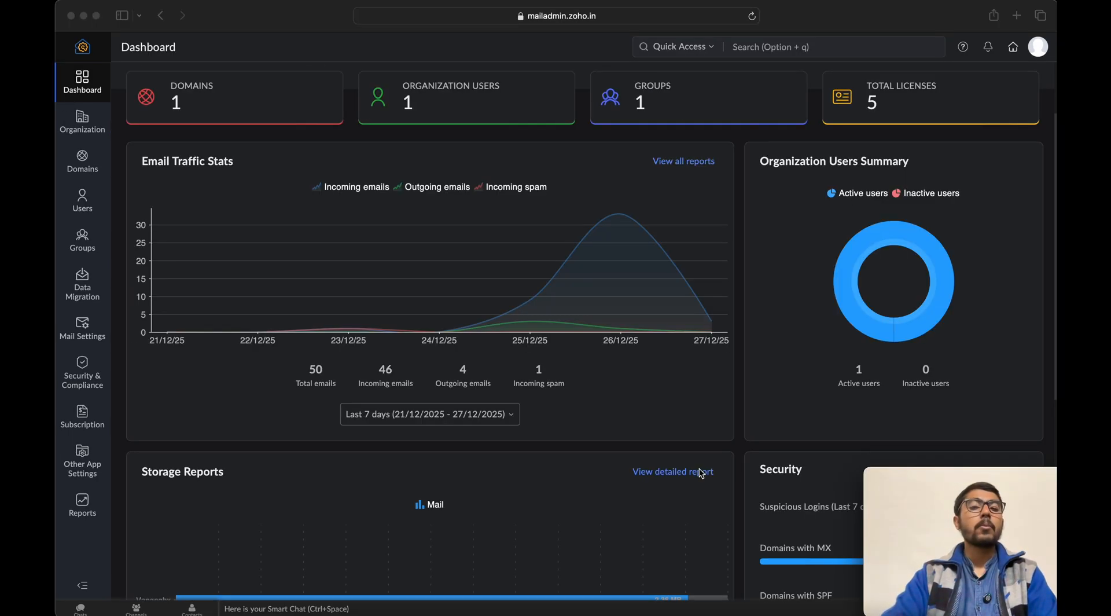
{"action": "mouse_move", "coordinate": [783, 263]}
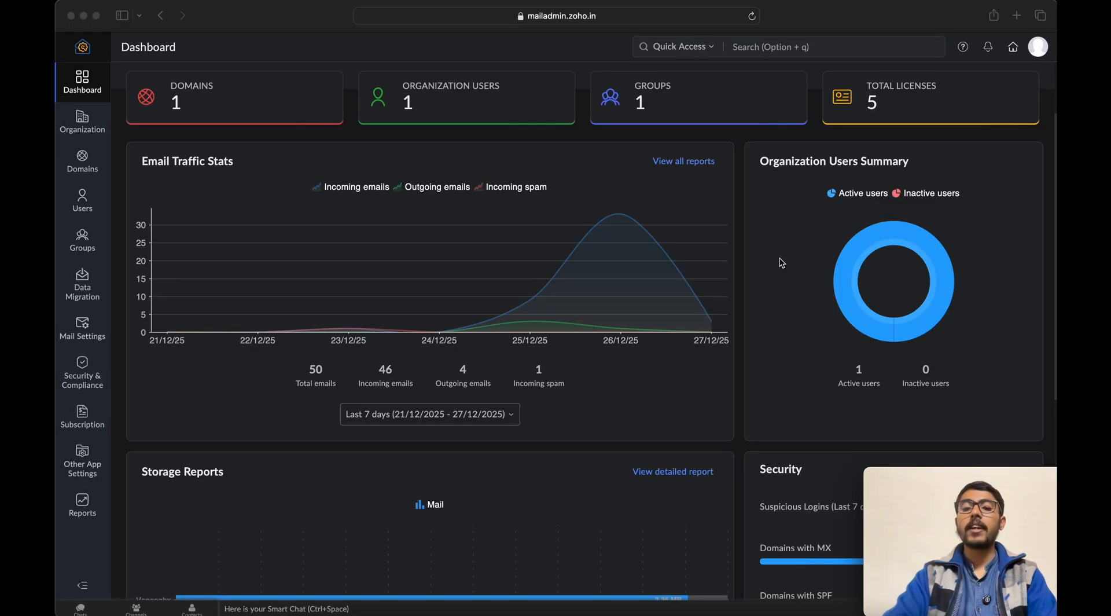
{"action": "mouse_move", "coordinate": [346, 314]}
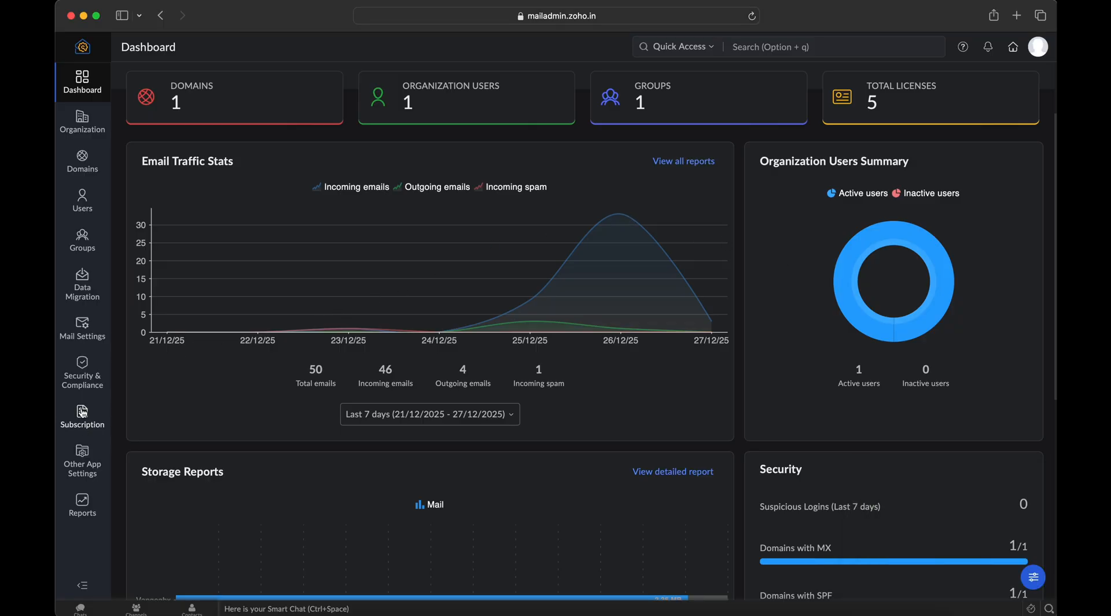
On Subscription, switch between monthly and yearly pricing, ending on yearly plans.
{"action": "left_click", "coordinate": [82, 414]}
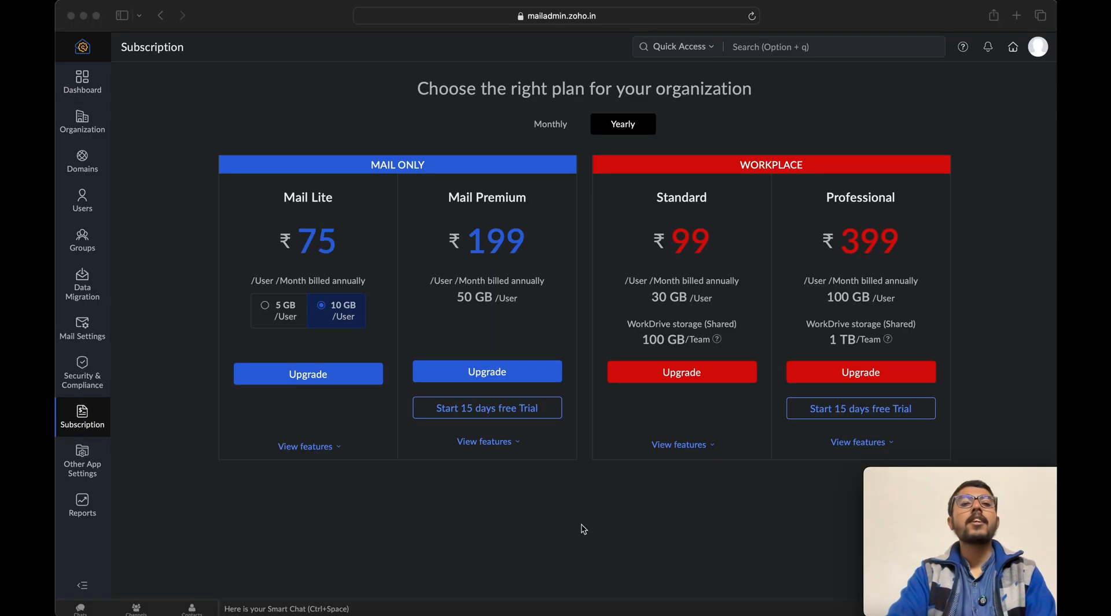
{"action": "mouse_move", "coordinate": [287, 203]}
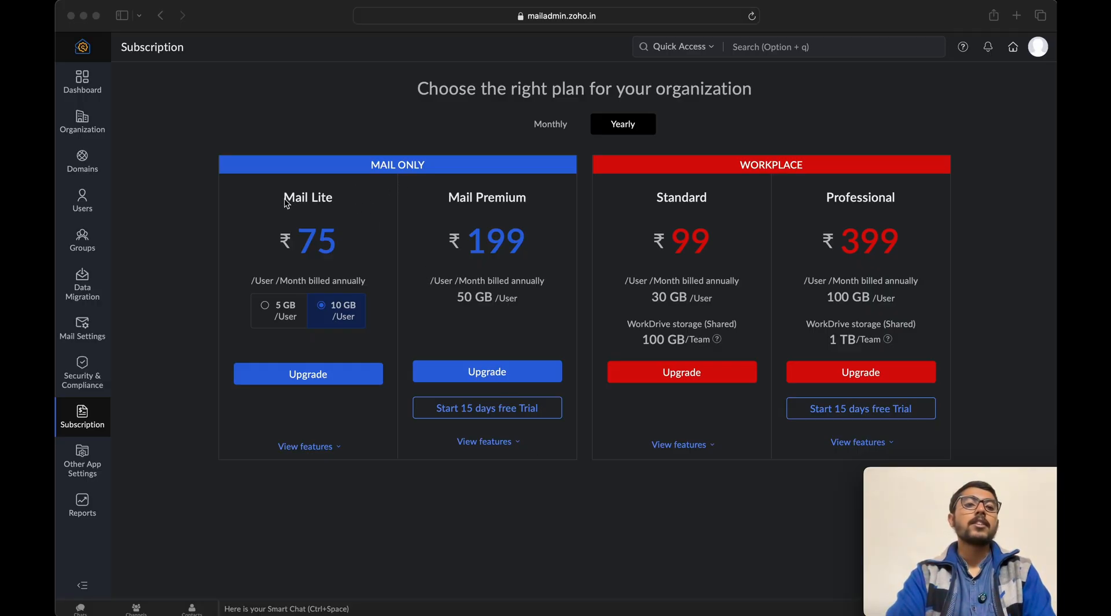
{"action": "mouse_move", "coordinate": [264, 283]}
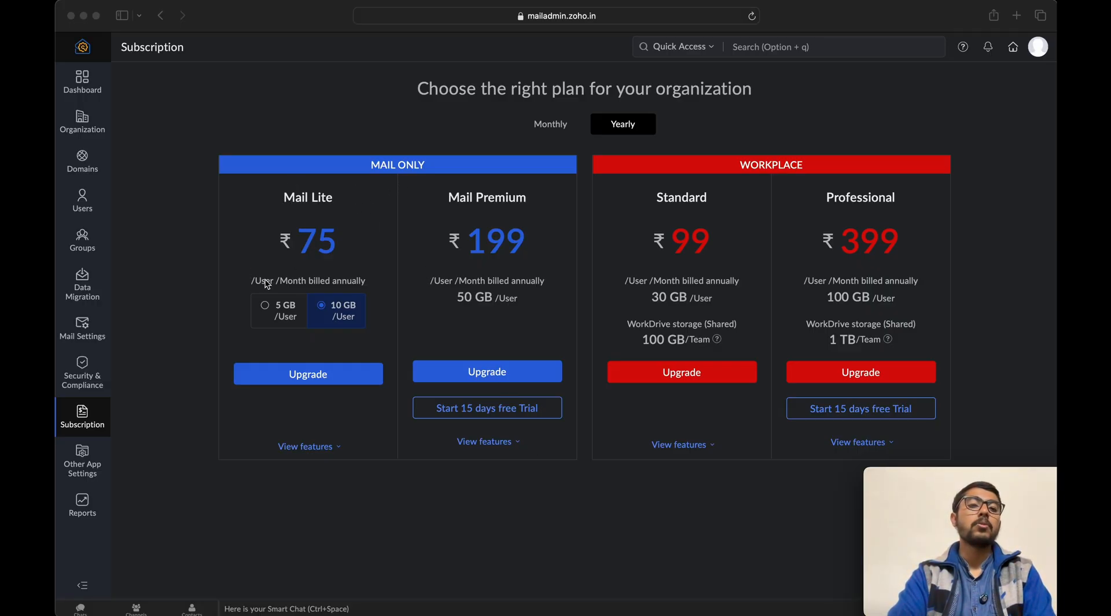
{"action": "mouse_move", "coordinate": [311, 293]}
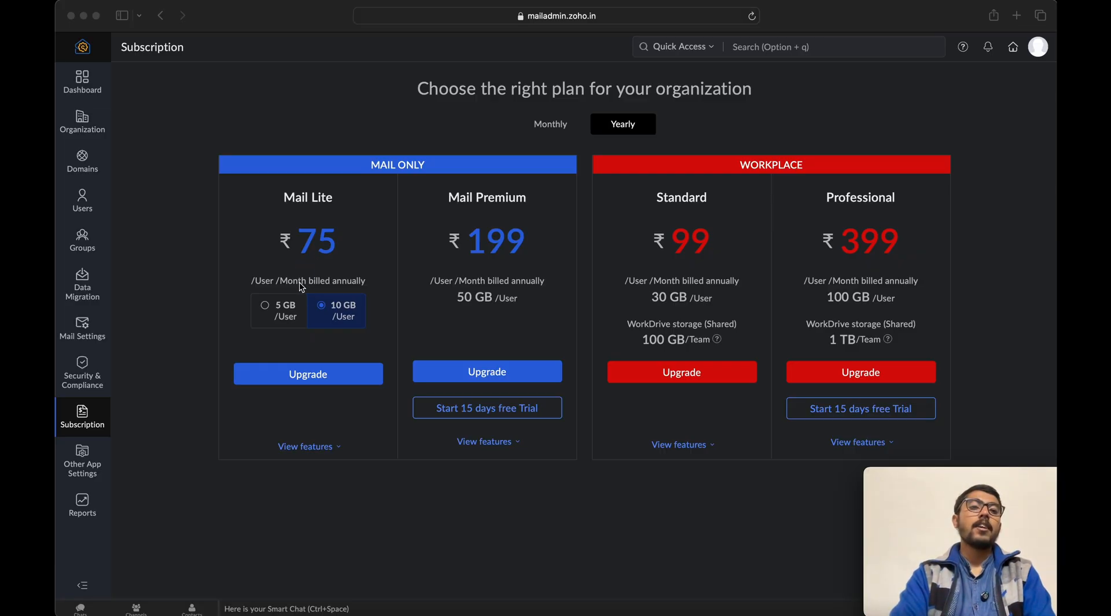
{"action": "mouse_move", "coordinate": [329, 263]}
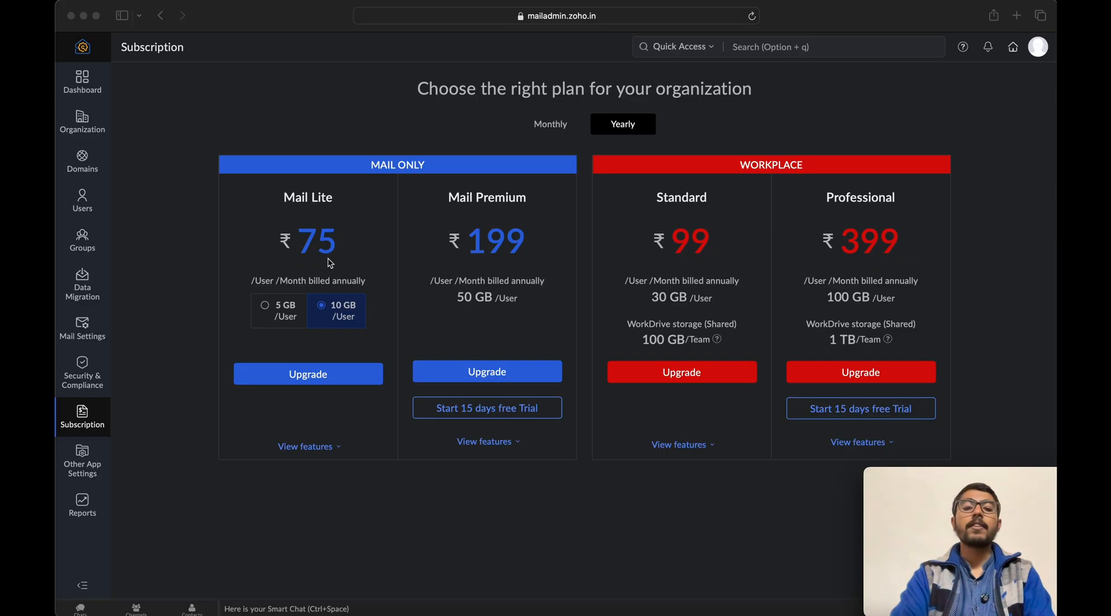
{"action": "mouse_move", "coordinate": [475, 315]}
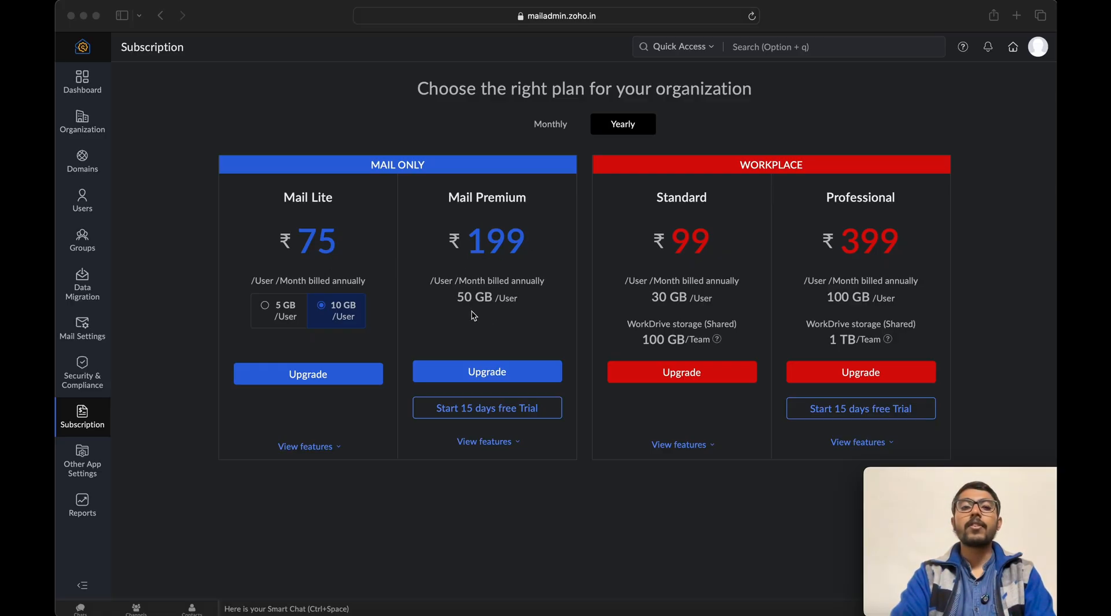
{"action": "mouse_move", "coordinate": [507, 269]}
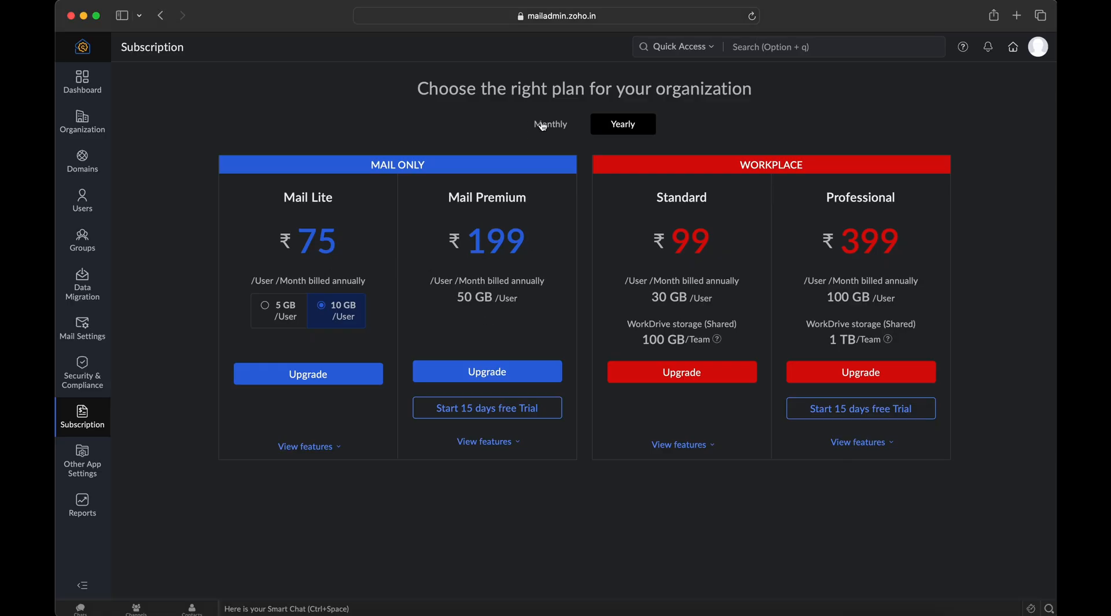
{"action": "left_click", "coordinate": [551, 124]}
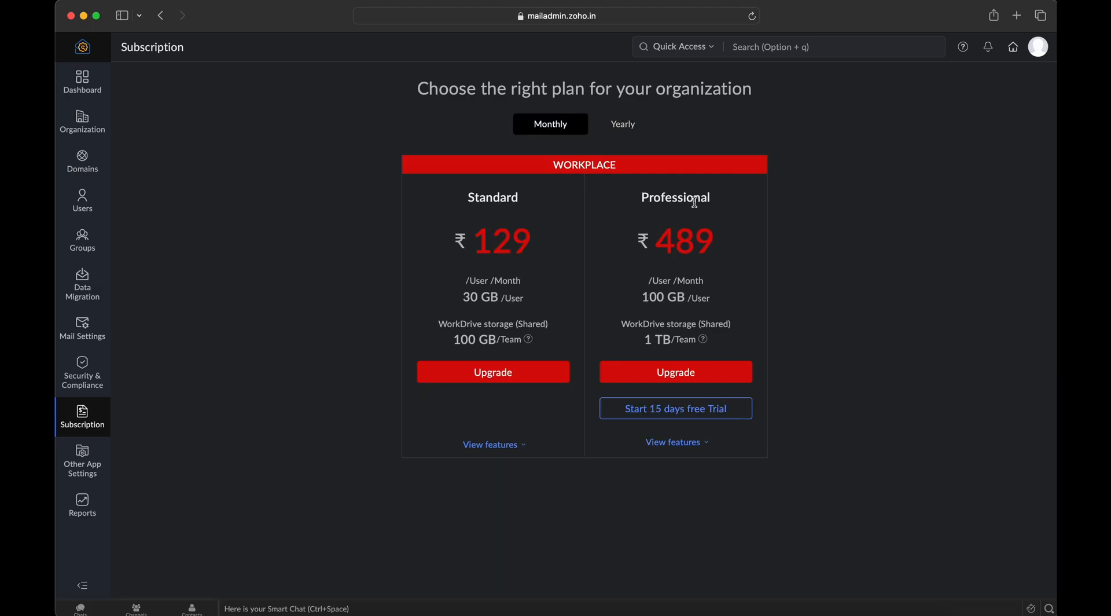
{"action": "left_click", "coordinate": [623, 124]}
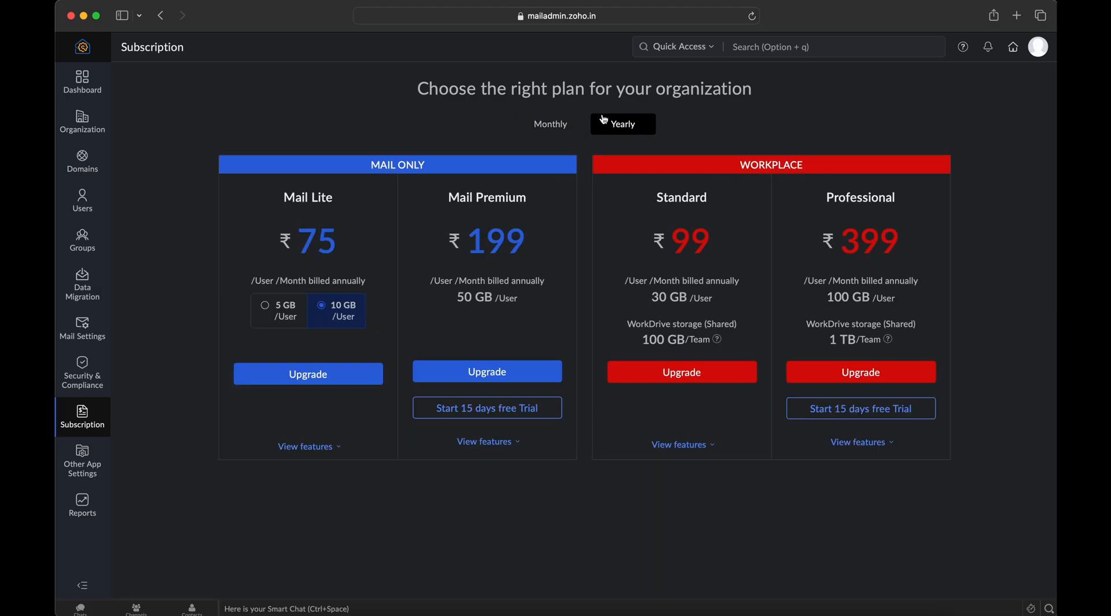
{"action": "mouse_move", "coordinate": [456, 231]}
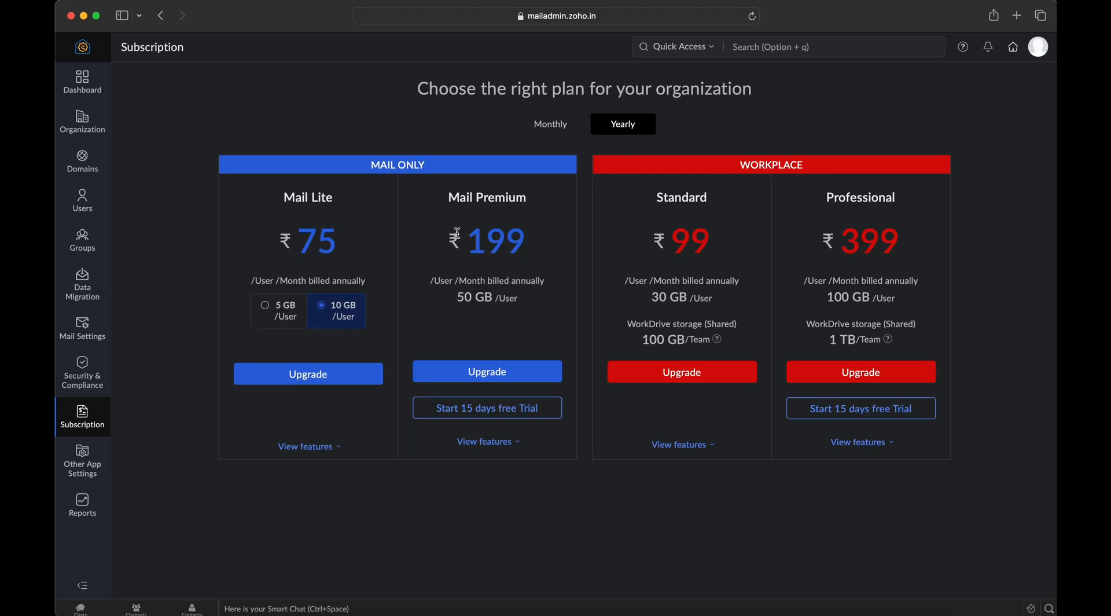
{"action": "mouse_move", "coordinate": [477, 132]}
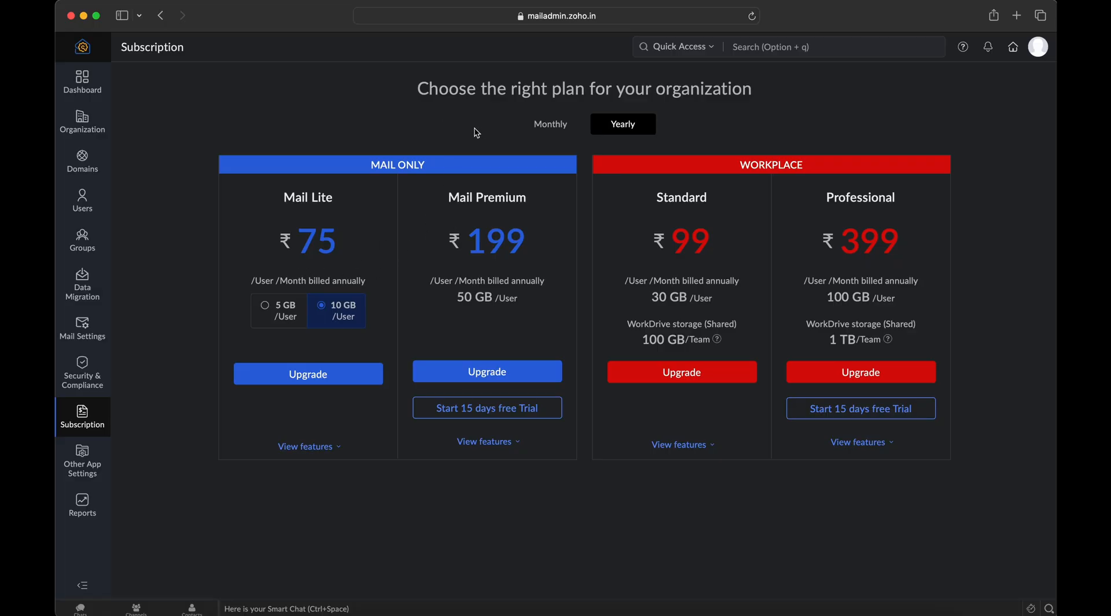
{"action": "left_click", "coordinate": [551, 124]}
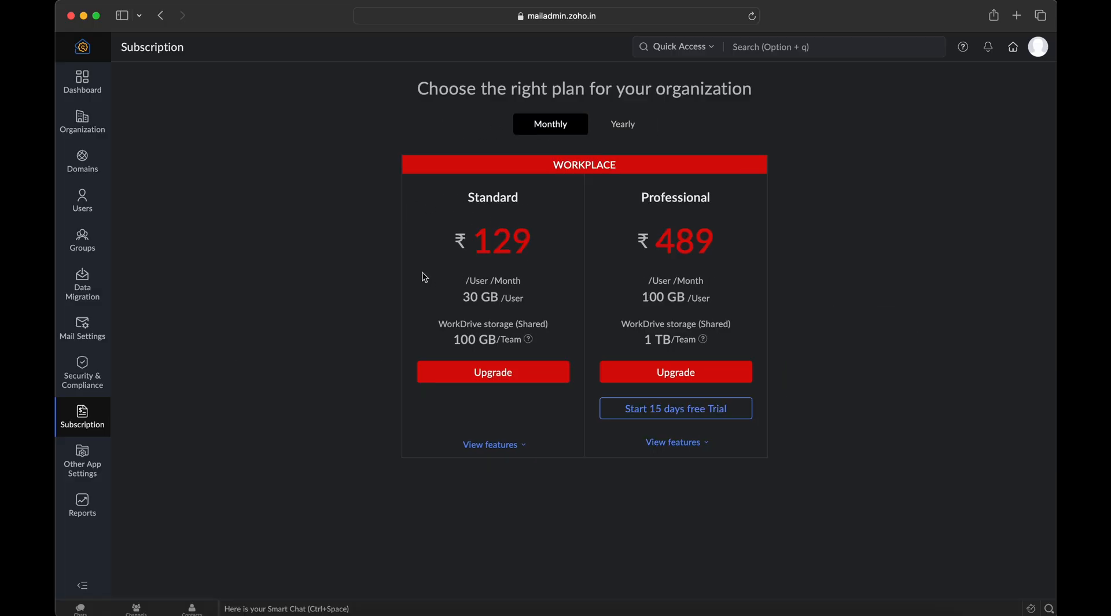
{"action": "left_click", "coordinate": [622, 124]}
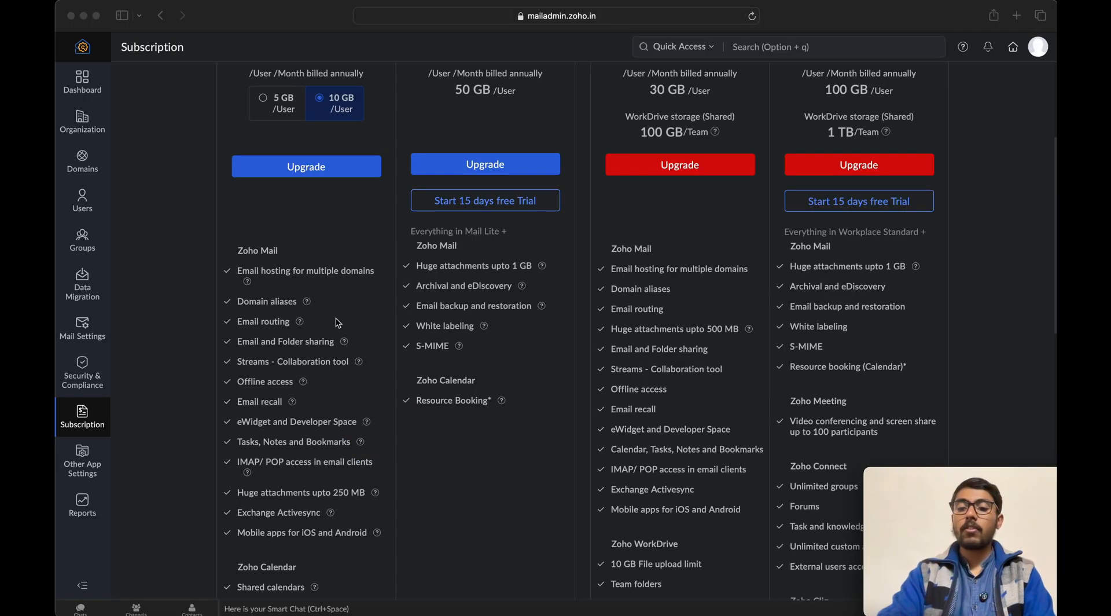
{"action": "scroll", "scroll_direction": "down", "scroll_amount": 3}
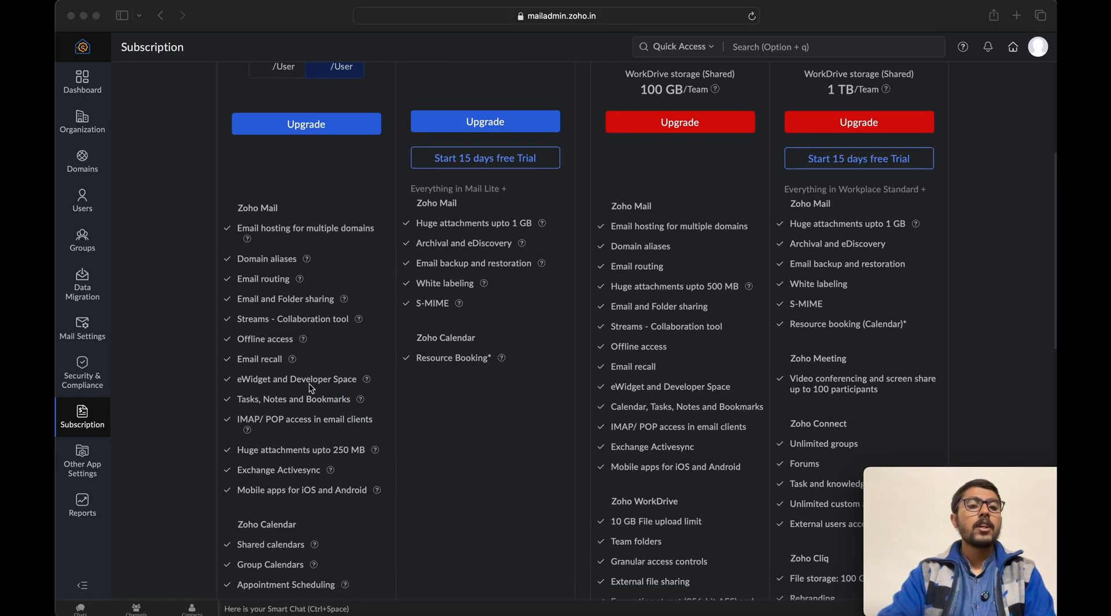
{"action": "scroll", "scroll_direction": "down", "scroll_amount": 3}
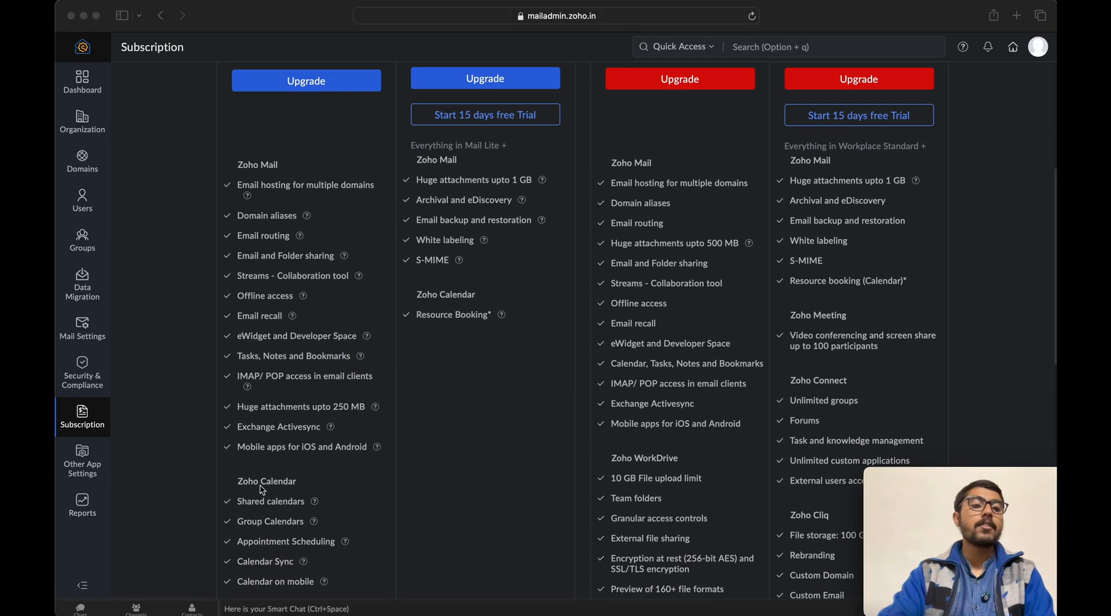
{"action": "mouse_move", "coordinate": [292, 203]}
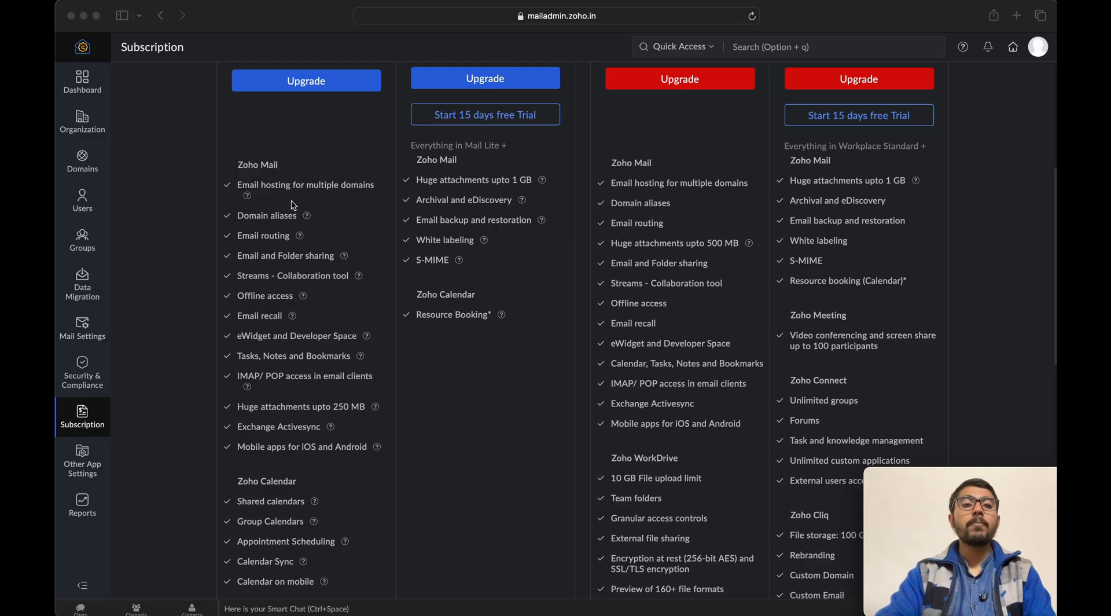
{"action": "mouse_move", "coordinate": [290, 411]}
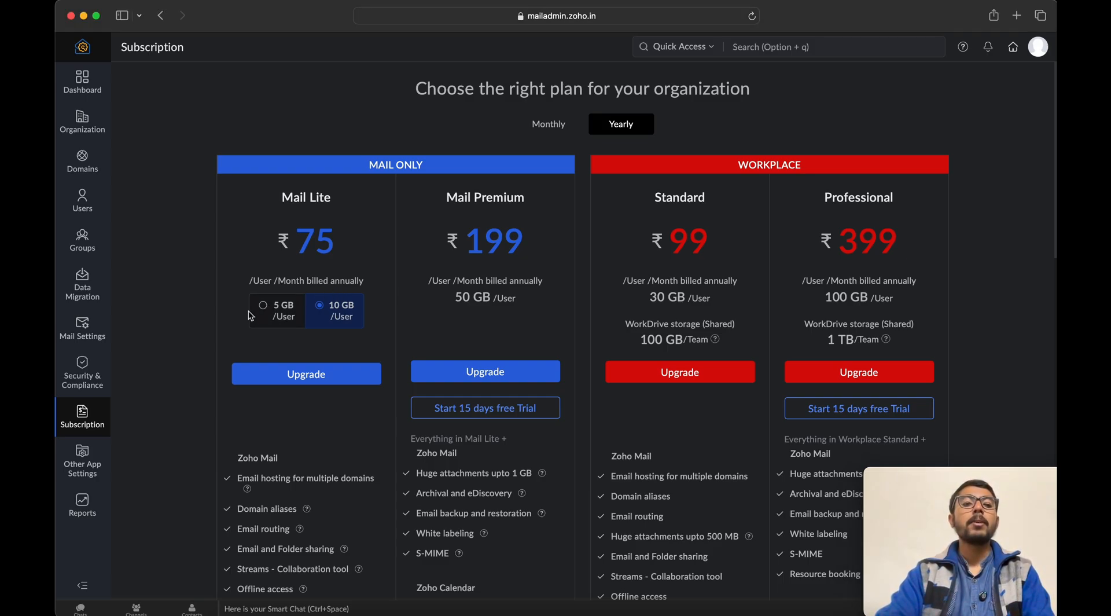
Select Mail Lite's 5 GB option at ₹58.33, then return to the organization dashboard.
{"action": "left_click", "coordinate": [262, 305]}
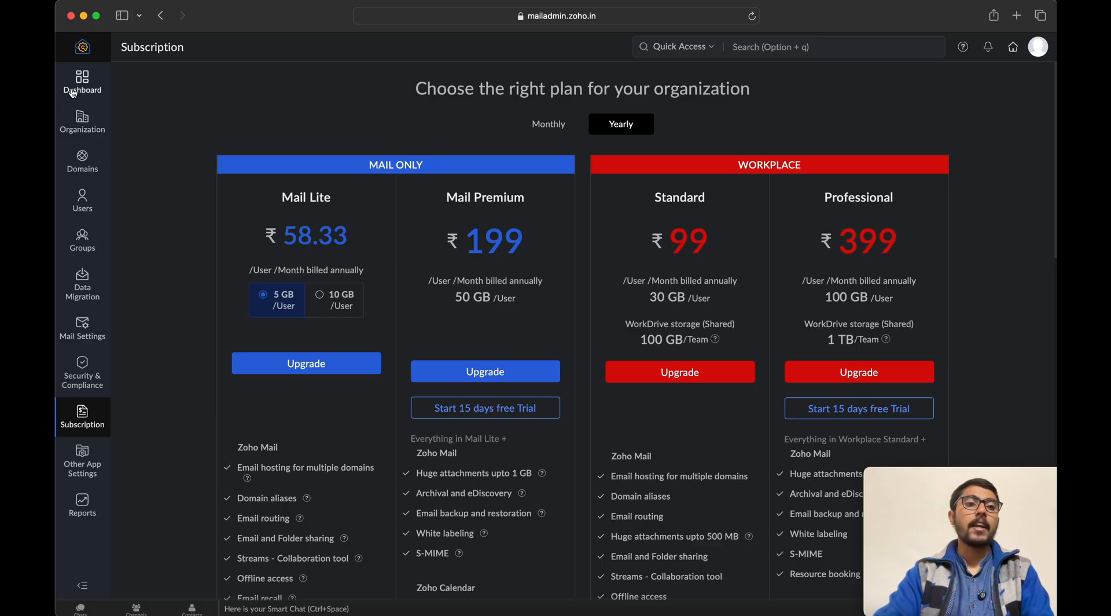
{"action": "mouse_move", "coordinate": [260, 223]}
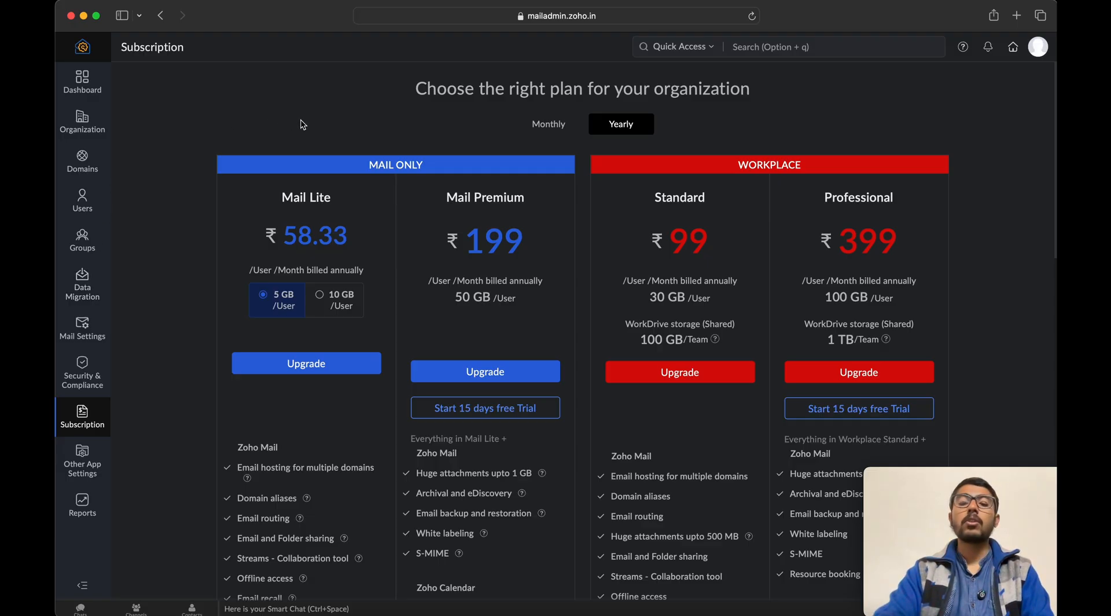
{"action": "left_click", "coordinate": [82, 81]}
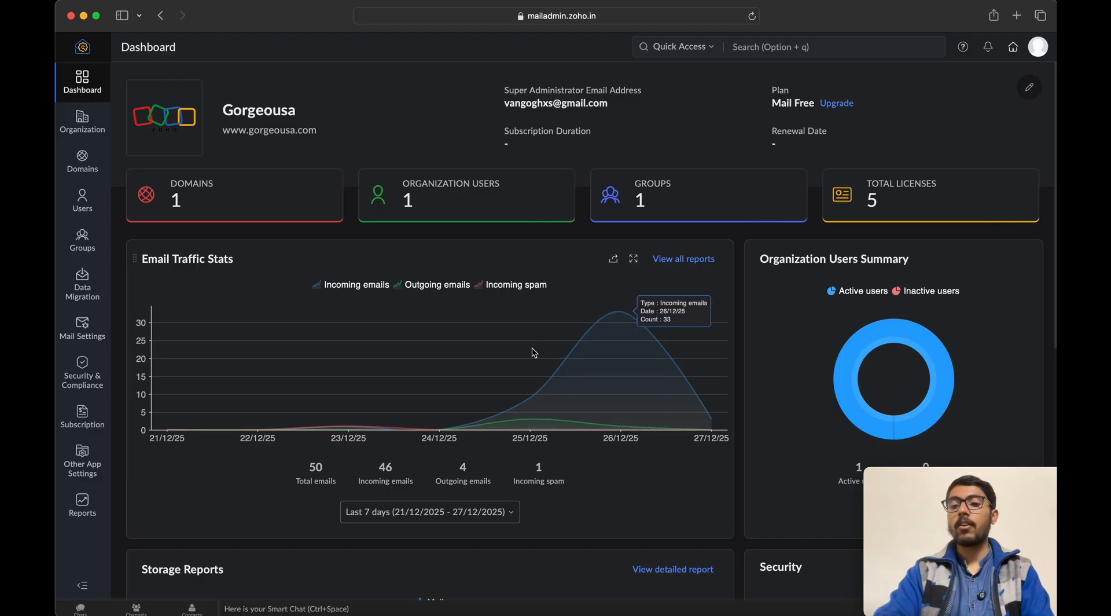
Start the Mail Lite 10 GB upgrade at ₹75, back out before payment, and go to Zoho Accounts.
{"action": "left_click", "coordinate": [1039, 47]}
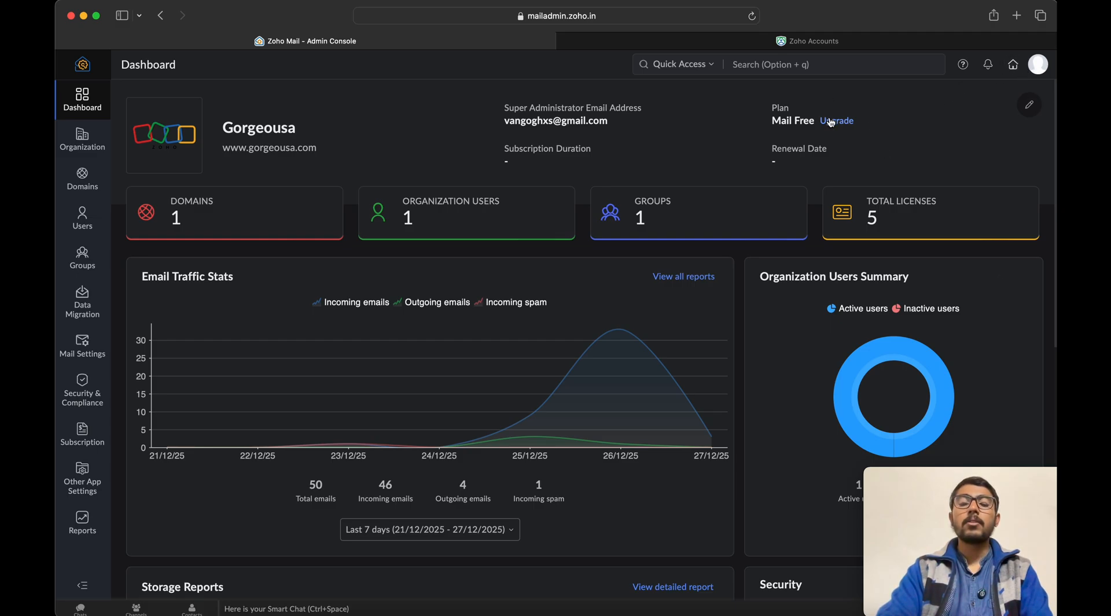
{"action": "left_click", "coordinate": [836, 120]}
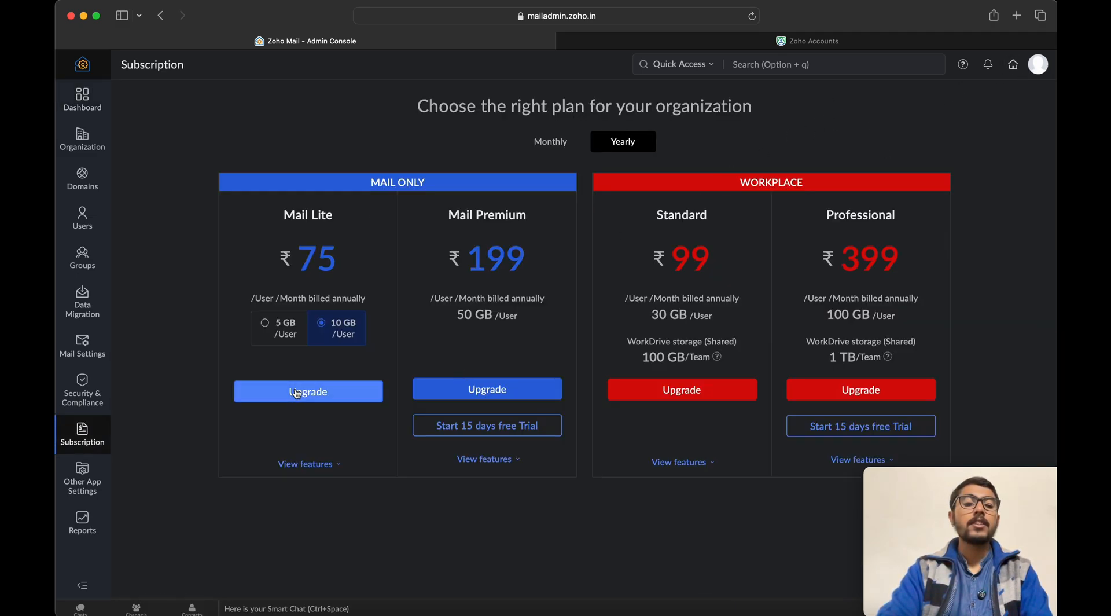
{"action": "left_click", "coordinate": [308, 391]}
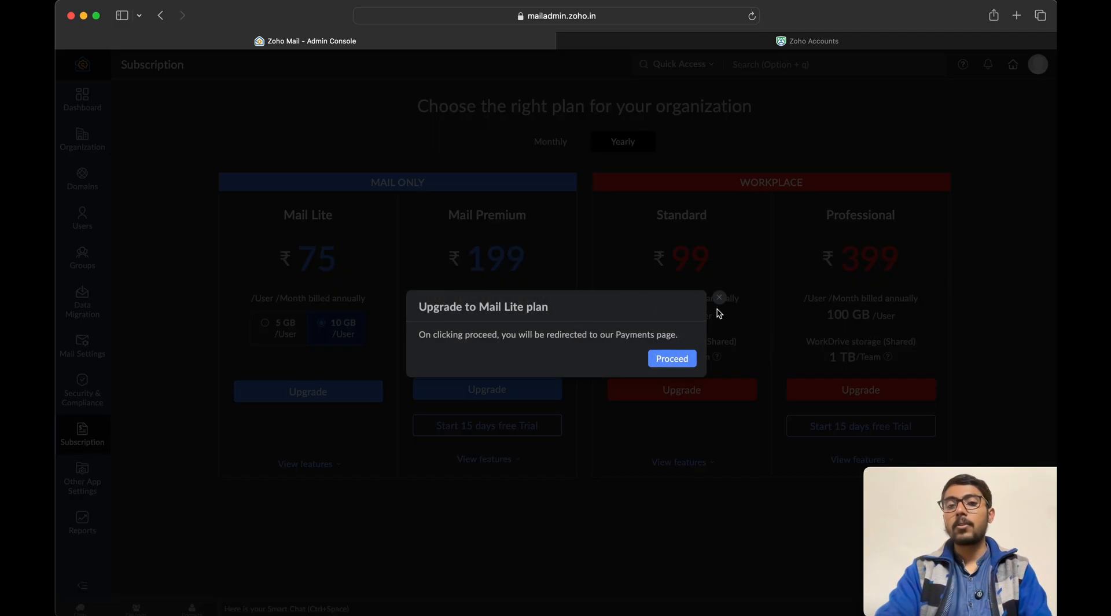
{"action": "left_click", "coordinate": [719, 297]}
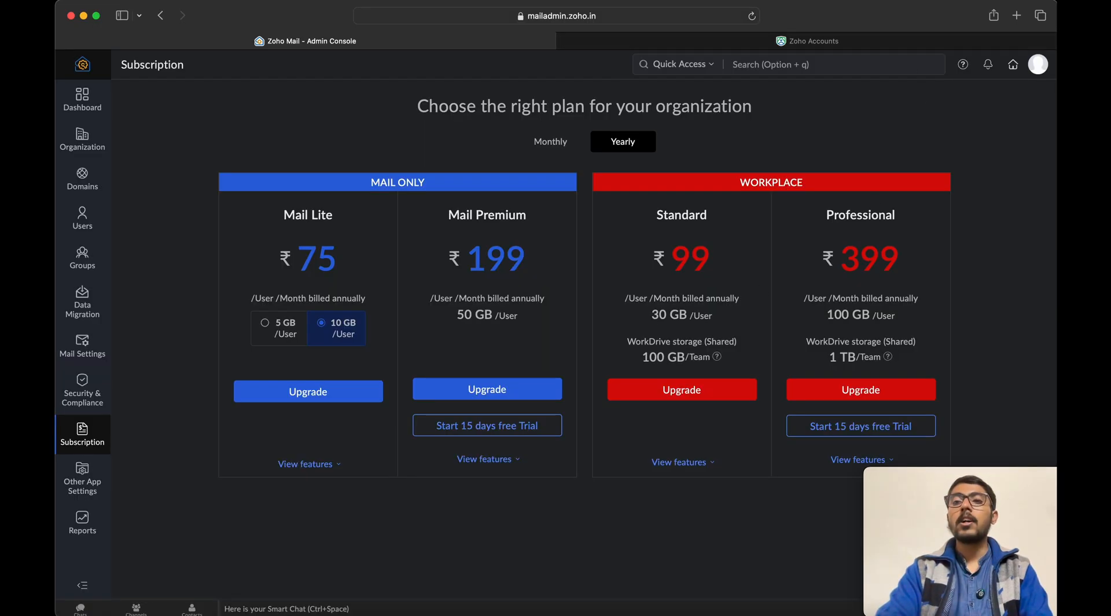
{"action": "left_click", "coordinate": [1039, 64]}
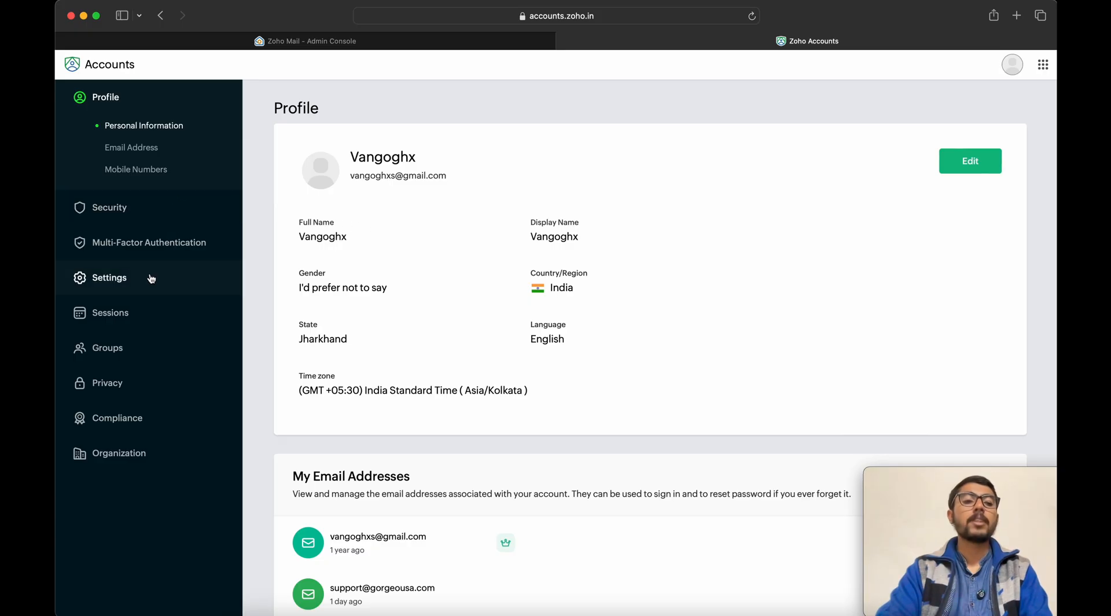
Show the Zoho Accounts Settings page with date-format Preferences and email Notifications.
{"action": "left_click", "coordinate": [109, 276]}
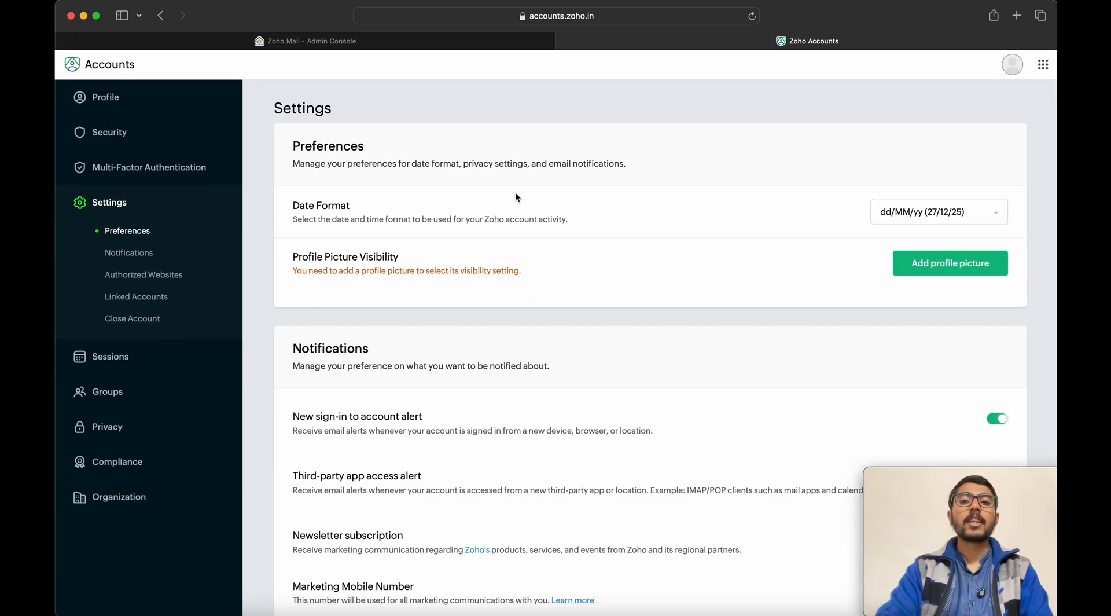
{"action": "mouse_move", "coordinate": [147, 334]}
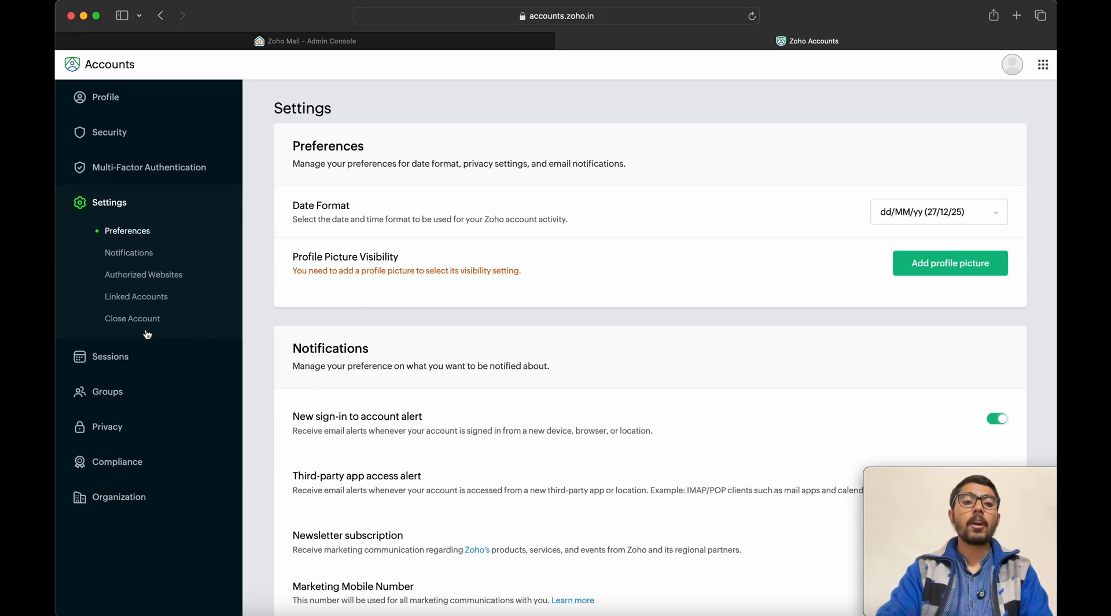
{"action": "scroll", "scroll_direction": "down", "scroll_amount": 3}
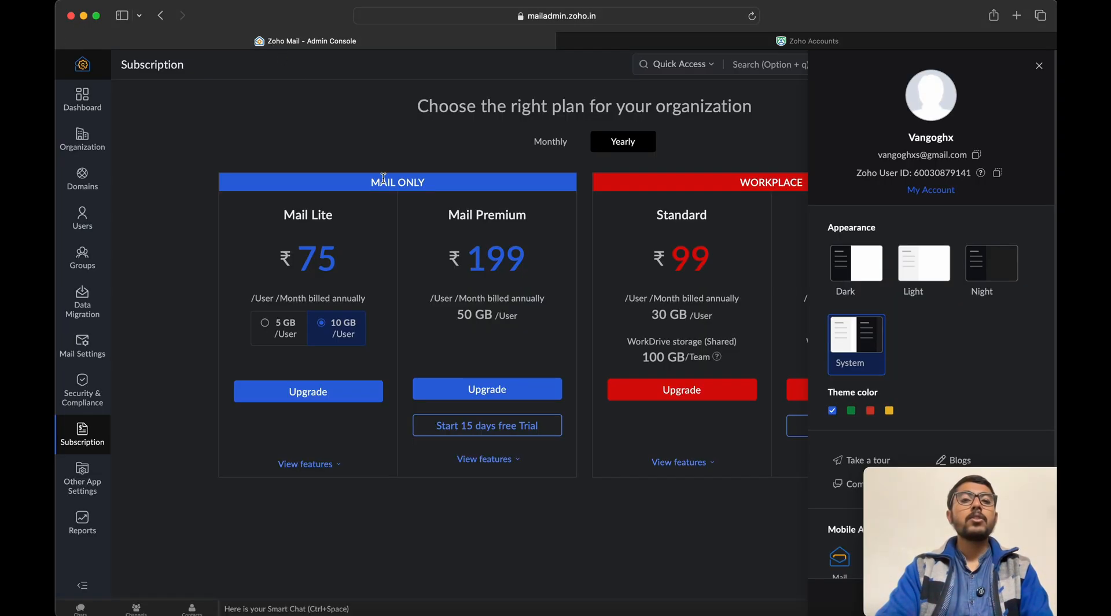
Load the Zoho Workplace mobile apps page in a new tab from the console.
{"action": "left_click", "coordinate": [1039, 65]}
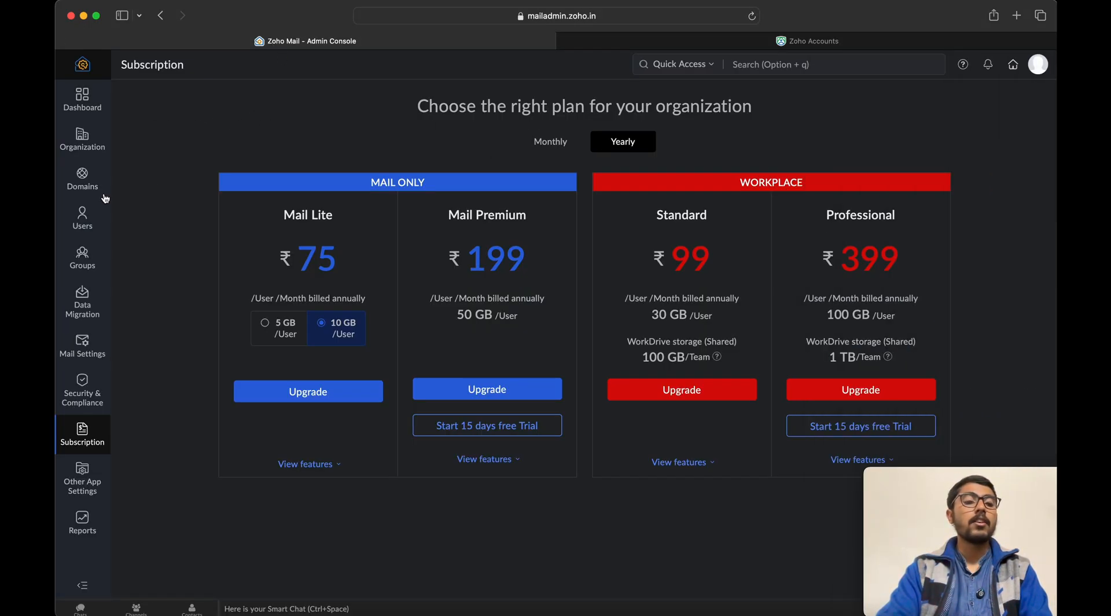
{"action": "left_click", "coordinate": [1039, 65]}
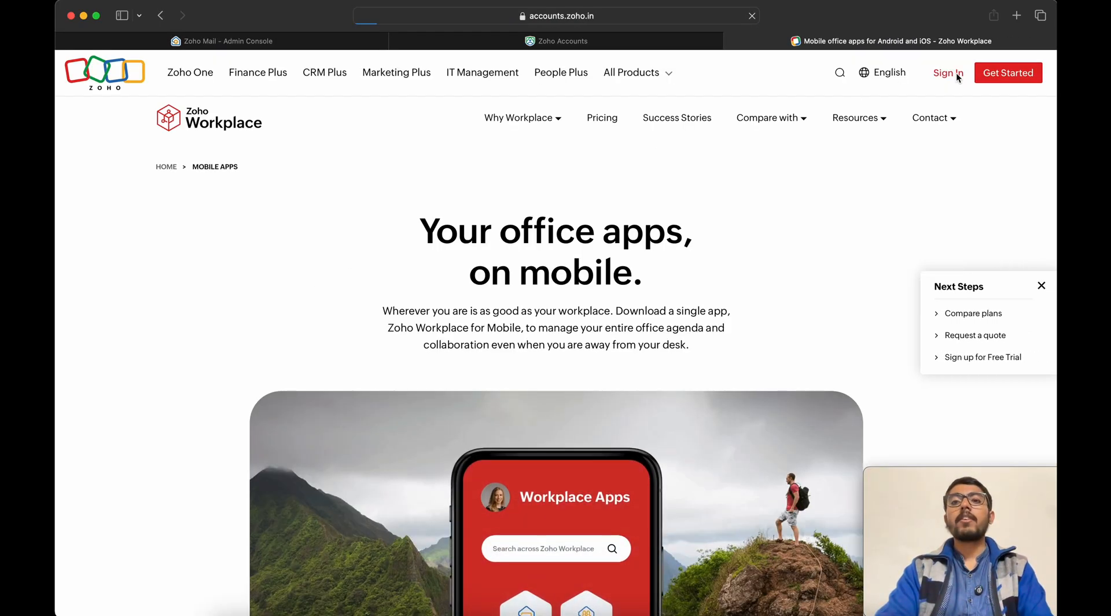
Sign in to Zoho Workplace and enter Mail from the dashboard.
{"action": "left_click", "coordinate": [948, 72]}
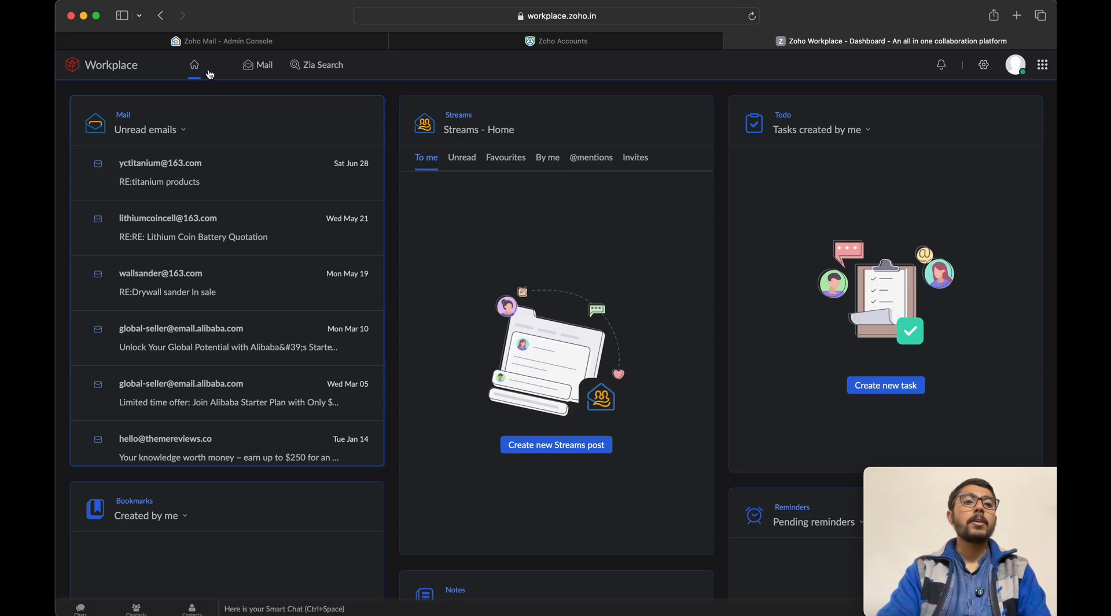
{"action": "left_click", "coordinate": [257, 65]}
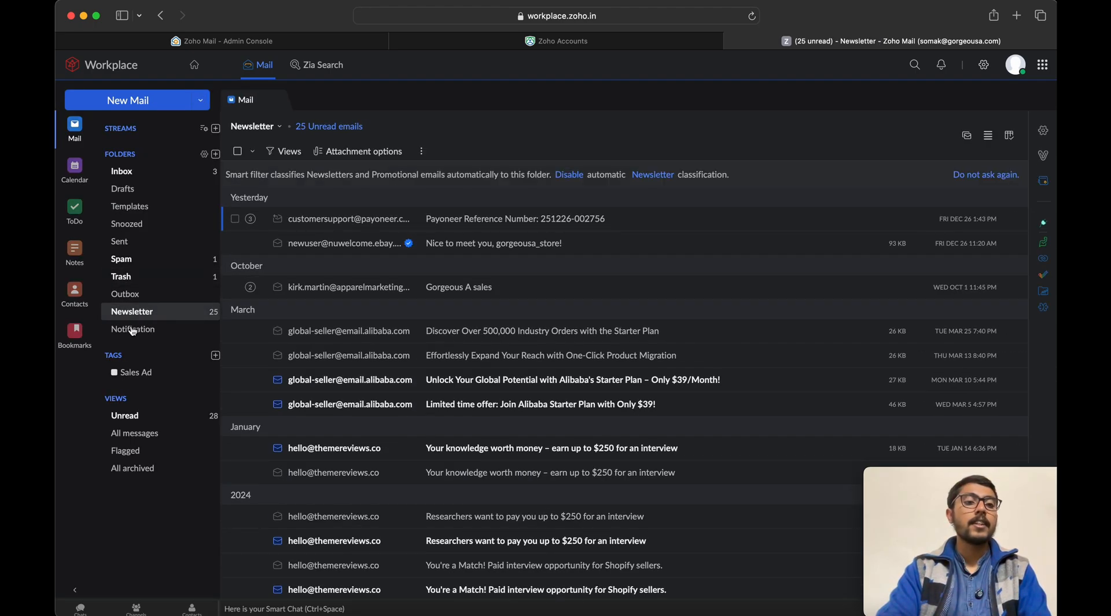
Browse the Notification, Newsletter, empty Outbox and three-unread Inbox folders, ending on Notification.
{"action": "left_click", "coordinate": [132, 328]}
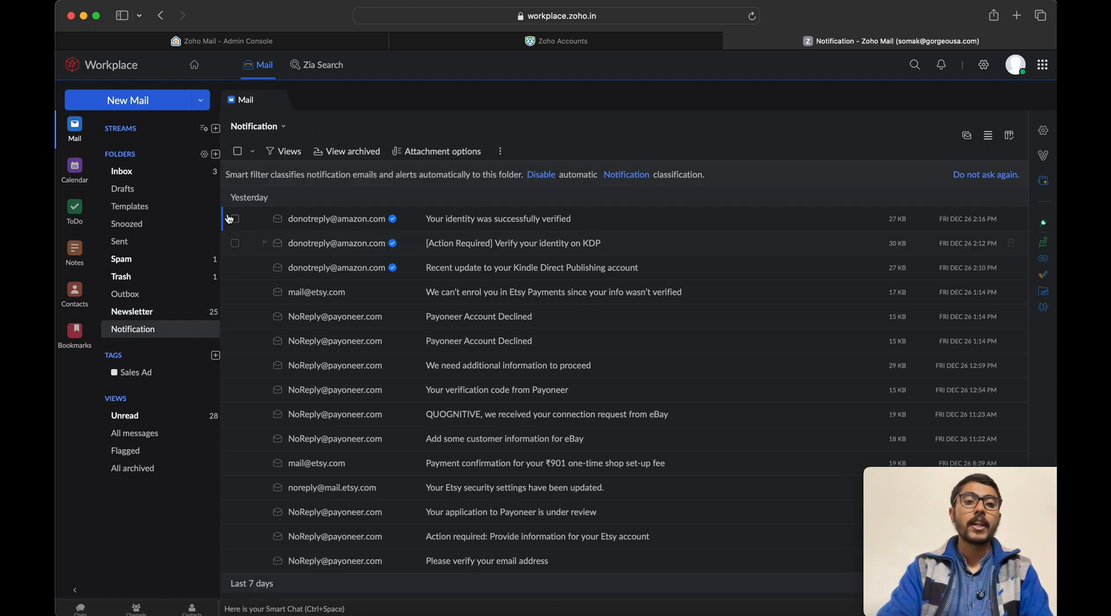
{"action": "mouse_move", "coordinate": [128, 313]}
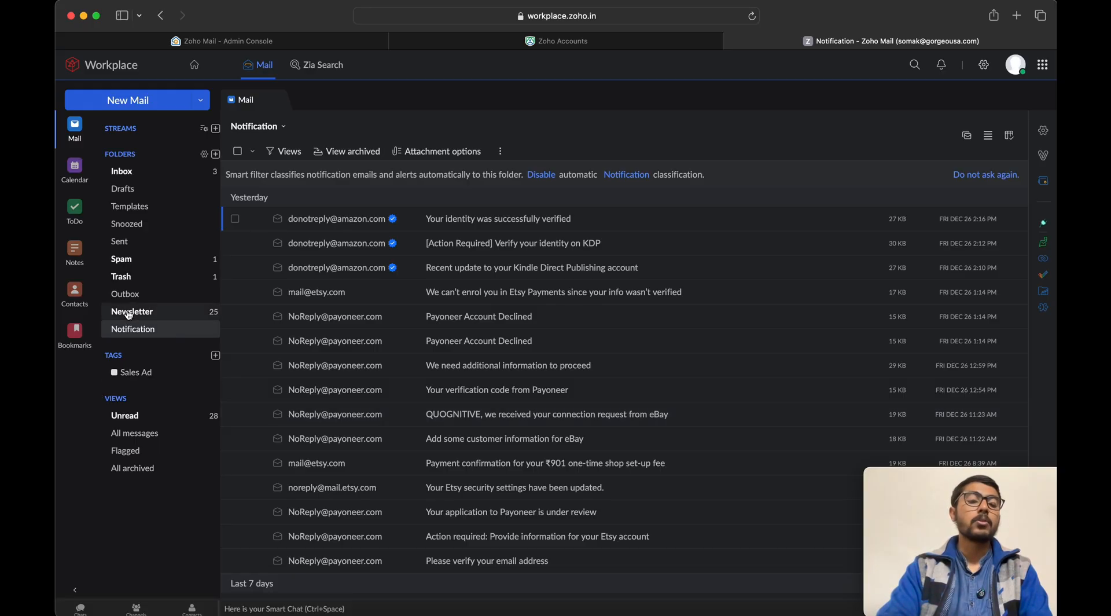
{"action": "mouse_move", "coordinate": [132, 312]}
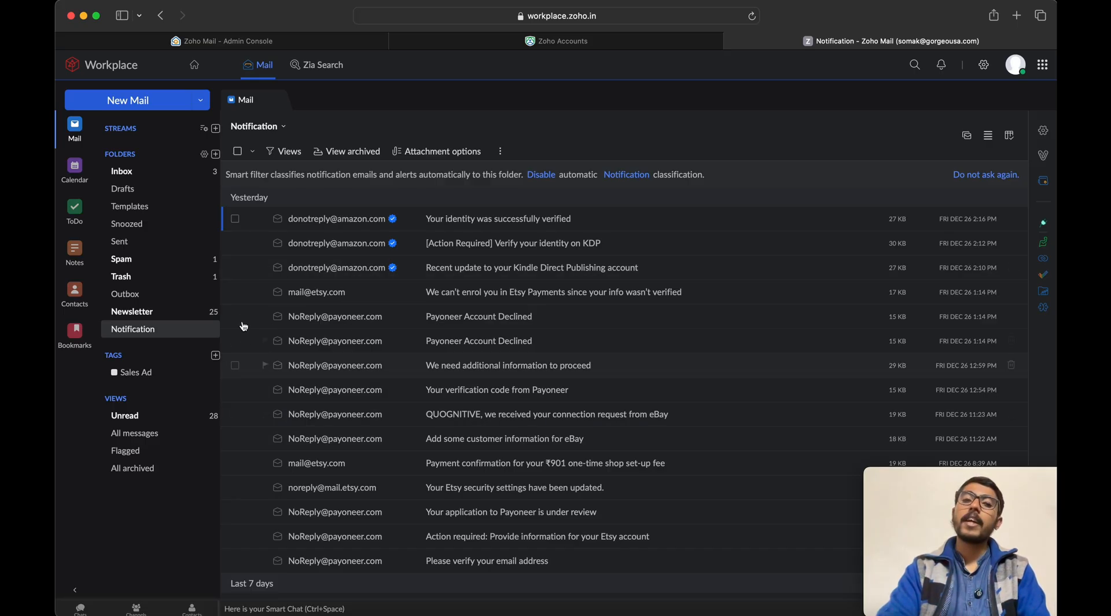
{"action": "scroll", "scroll_direction": "down", "scroll_amount": 3}
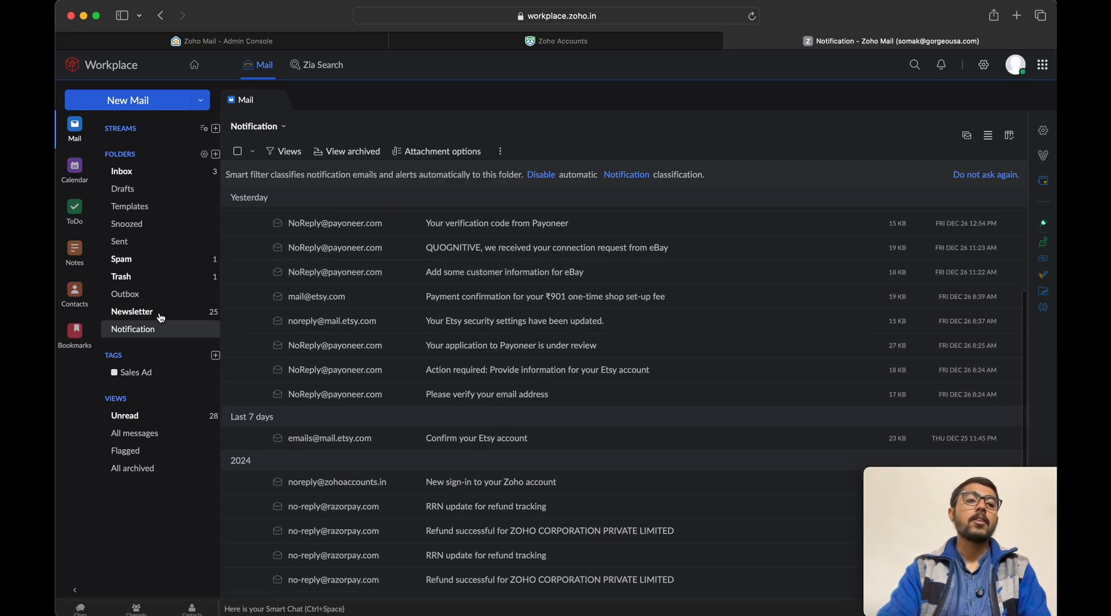
{"action": "left_click", "coordinate": [132, 312]}
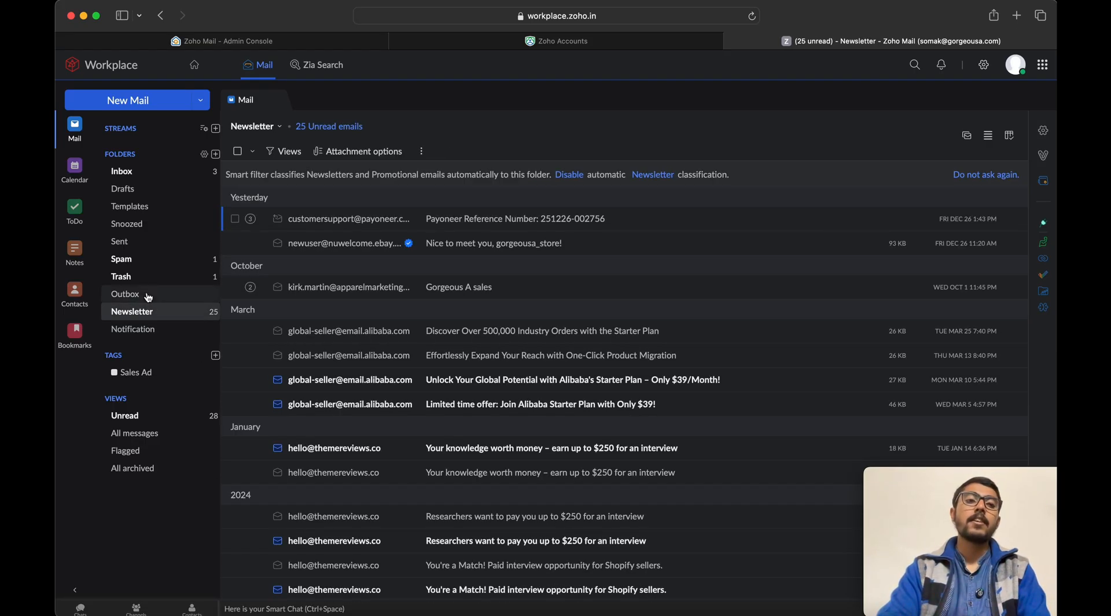
{"action": "left_click", "coordinate": [125, 294]}
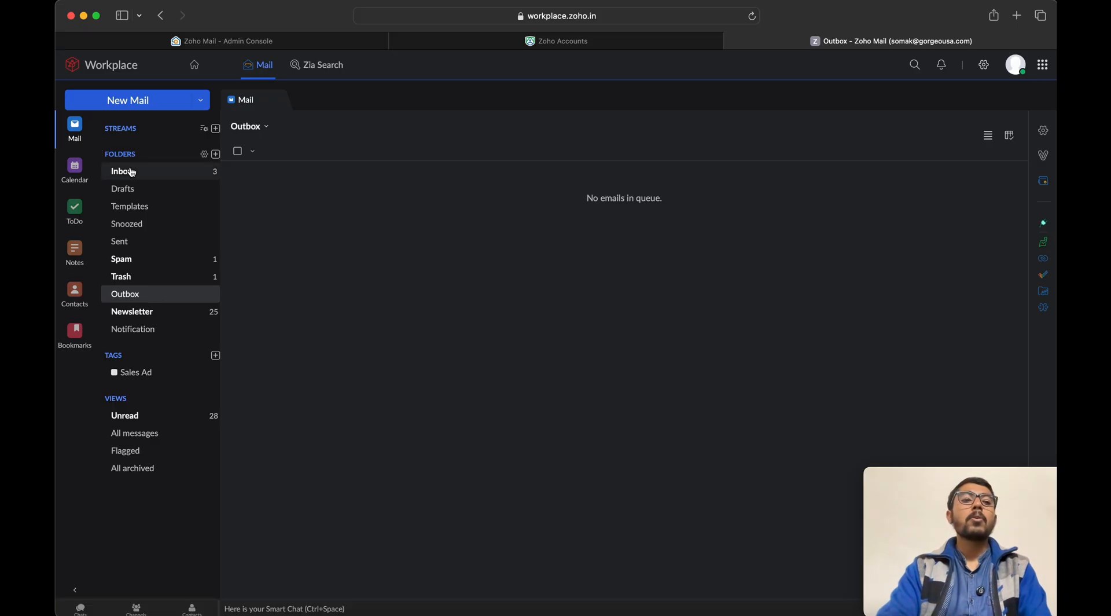
{"action": "left_click", "coordinate": [122, 172]}
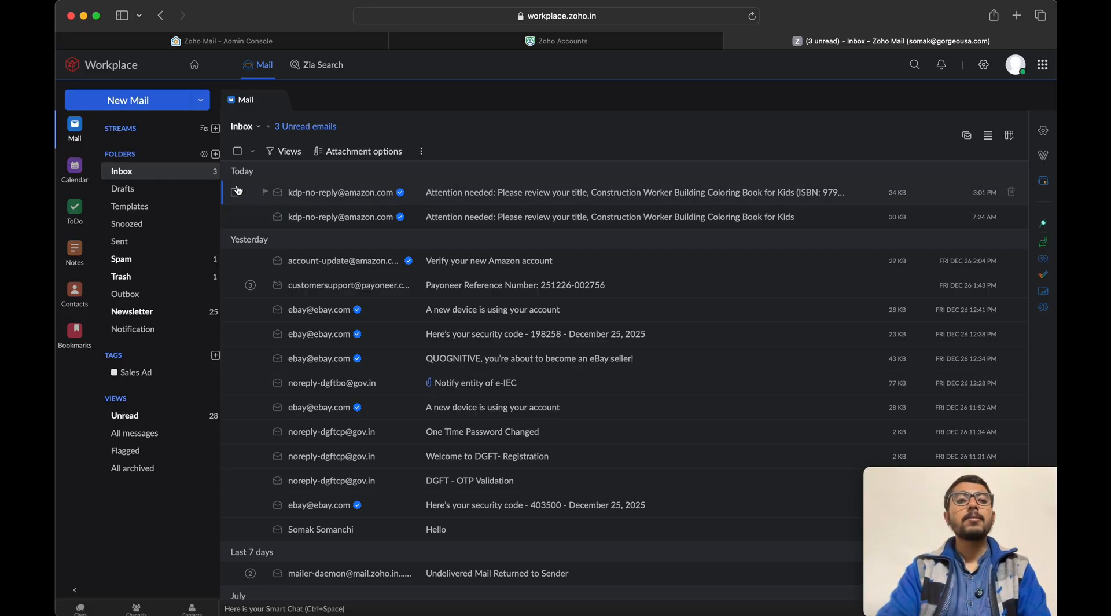
{"action": "left_click", "coordinate": [132, 329]}
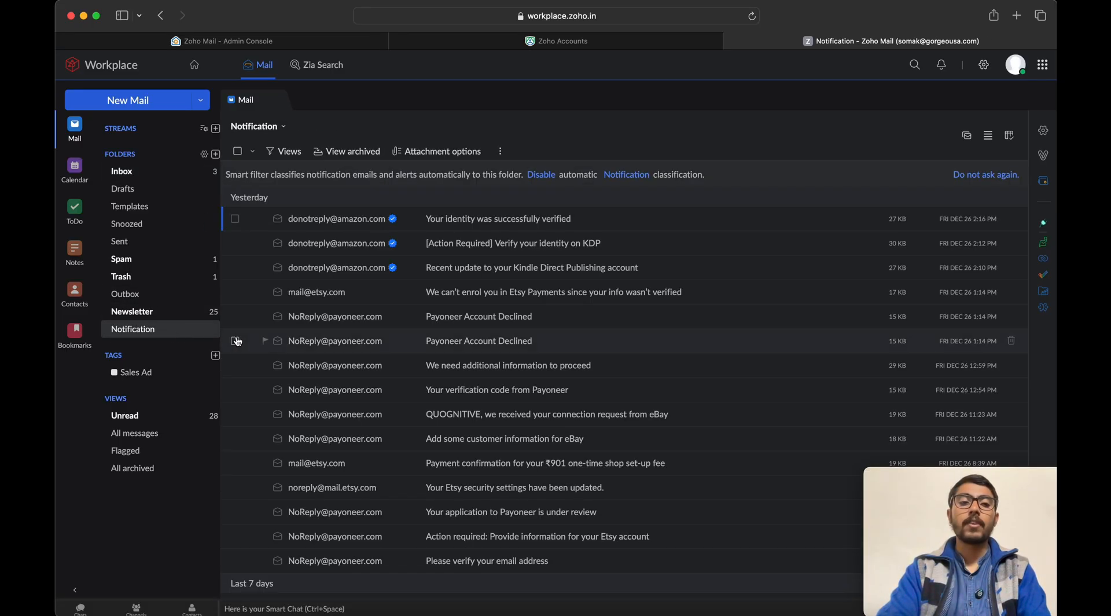
{"action": "mouse_move", "coordinate": [421, 369]}
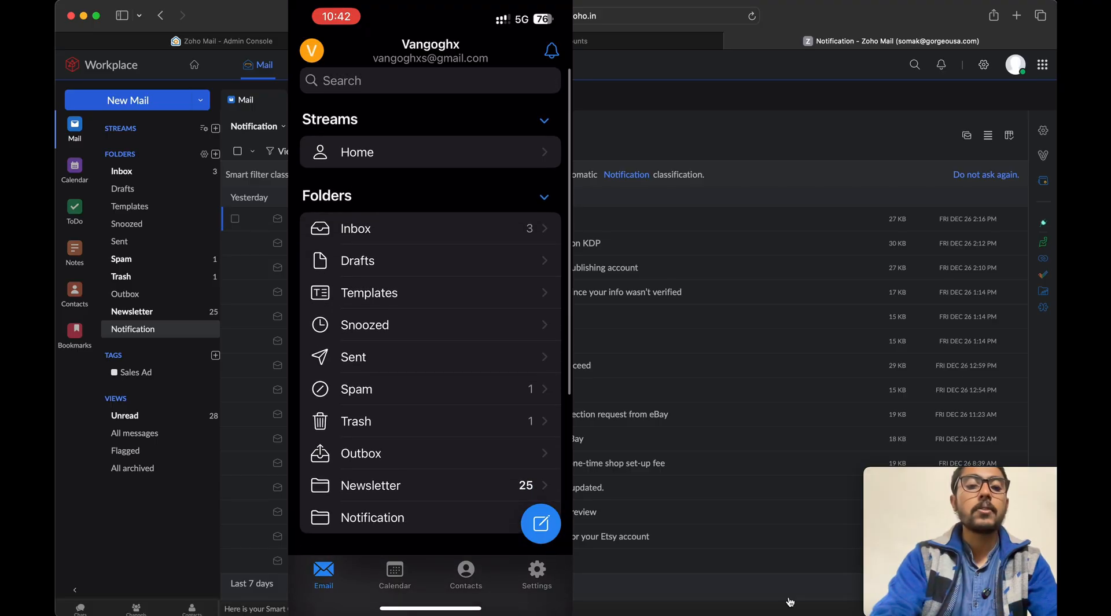
On the phone app view the Inbox, the empty calendar, then go back to the email folder list.
{"action": "left_click", "coordinate": [355, 228]}
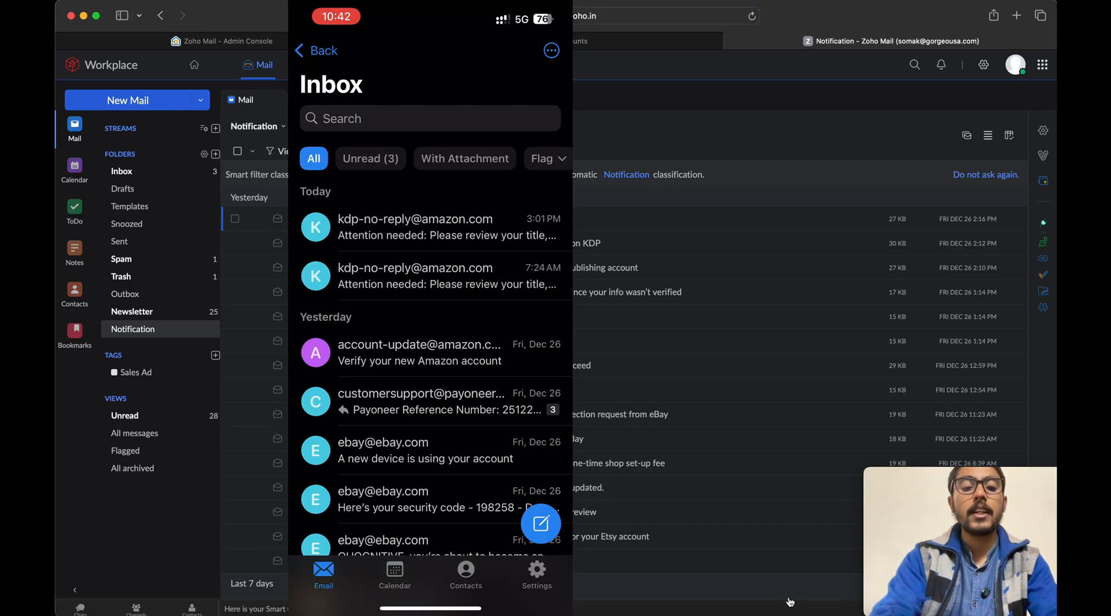
{"action": "left_click", "coordinate": [315, 51]}
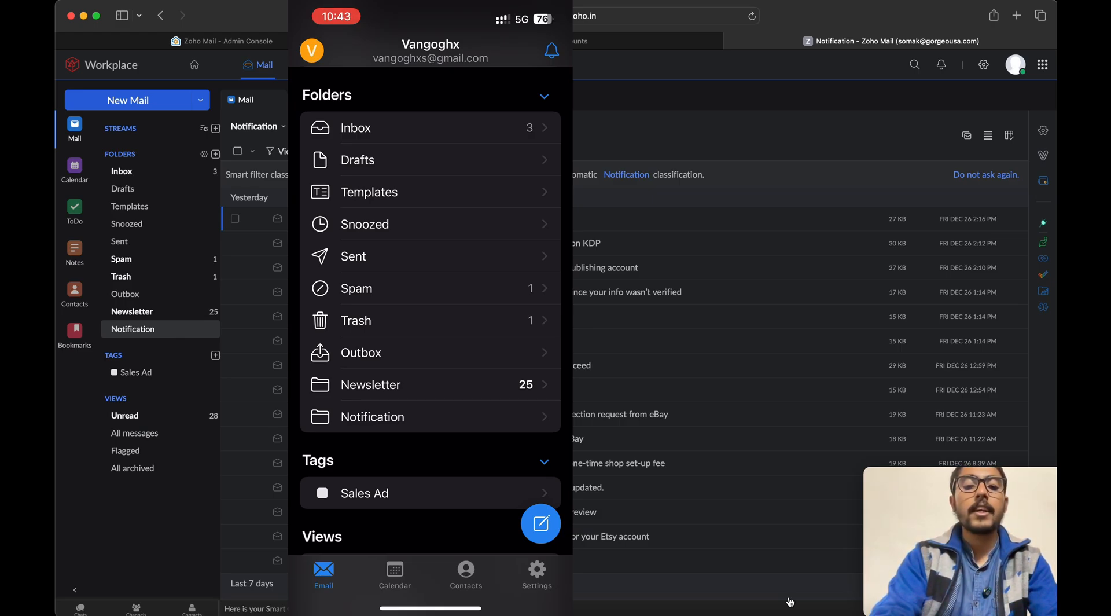
{"action": "left_click", "coordinate": [373, 416]}
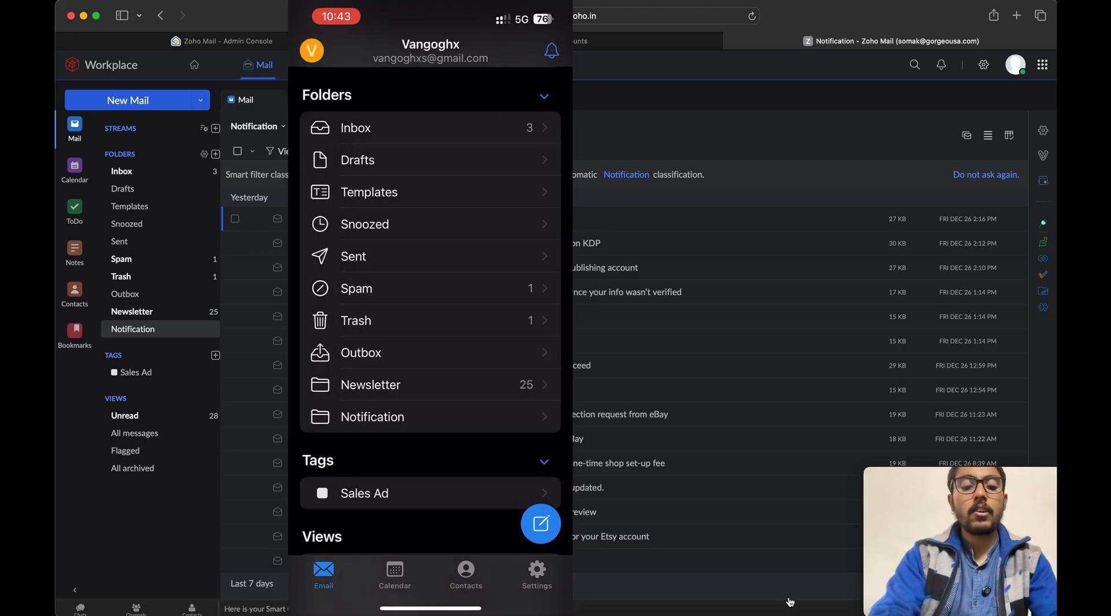
{"action": "left_click", "coordinate": [395, 571]}
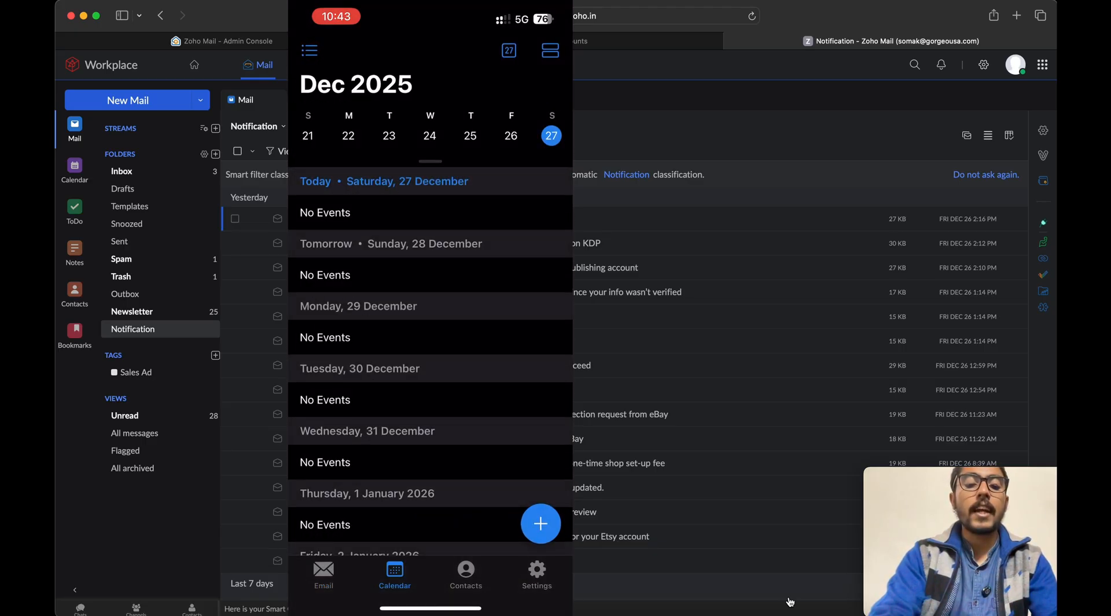
{"action": "left_click", "coordinate": [466, 569]}
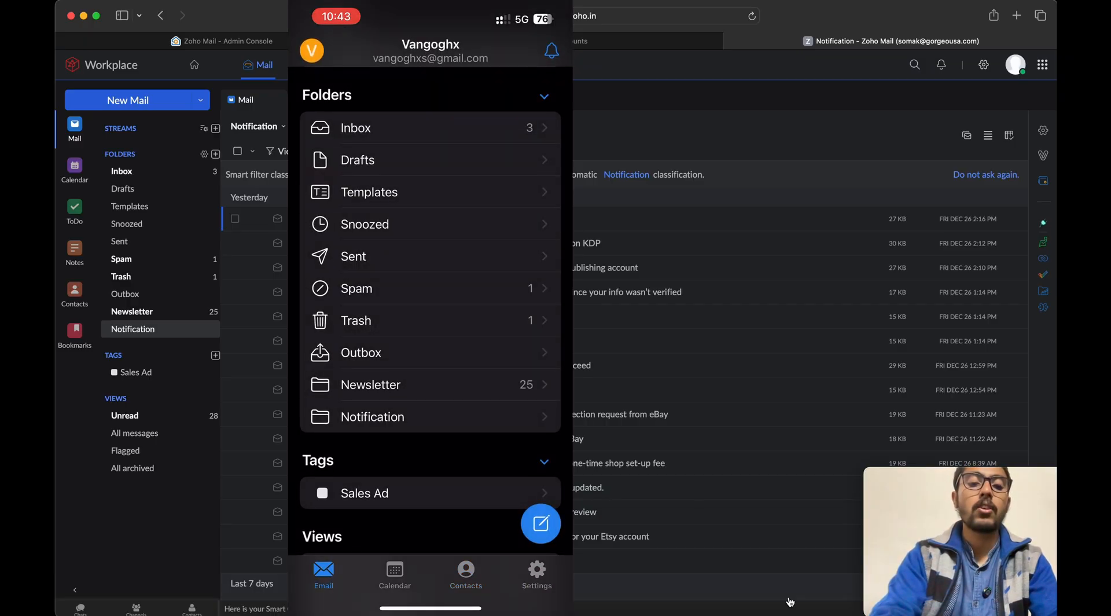
{"action": "left_click", "coordinate": [356, 127]}
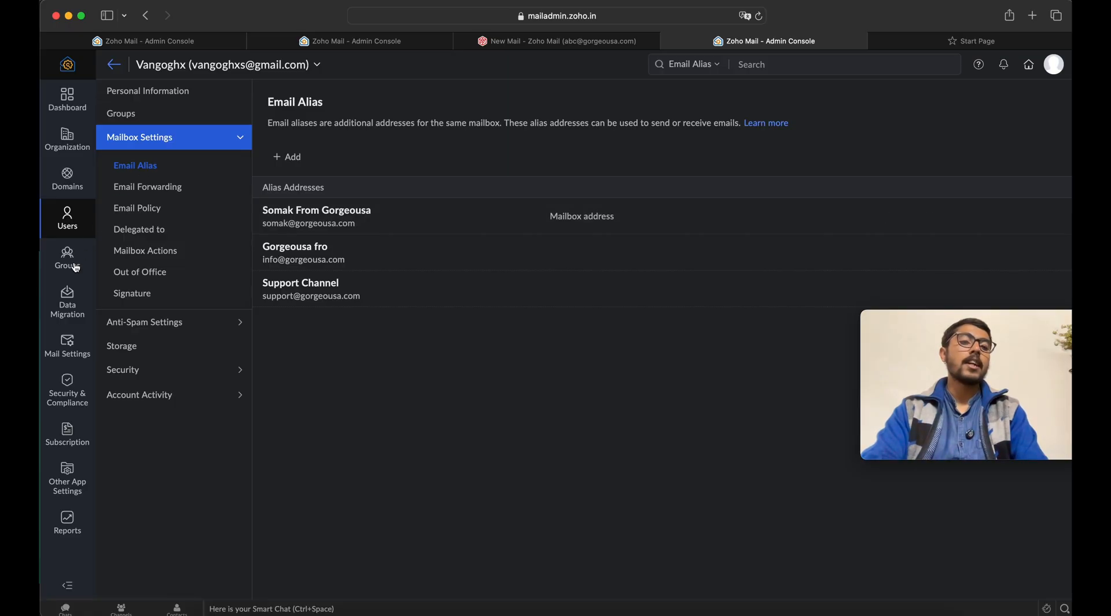
Show Mail Settings Email Policy with its single Default Policy, briefly viewing the profile panel.
{"action": "left_click", "coordinate": [67, 345]}
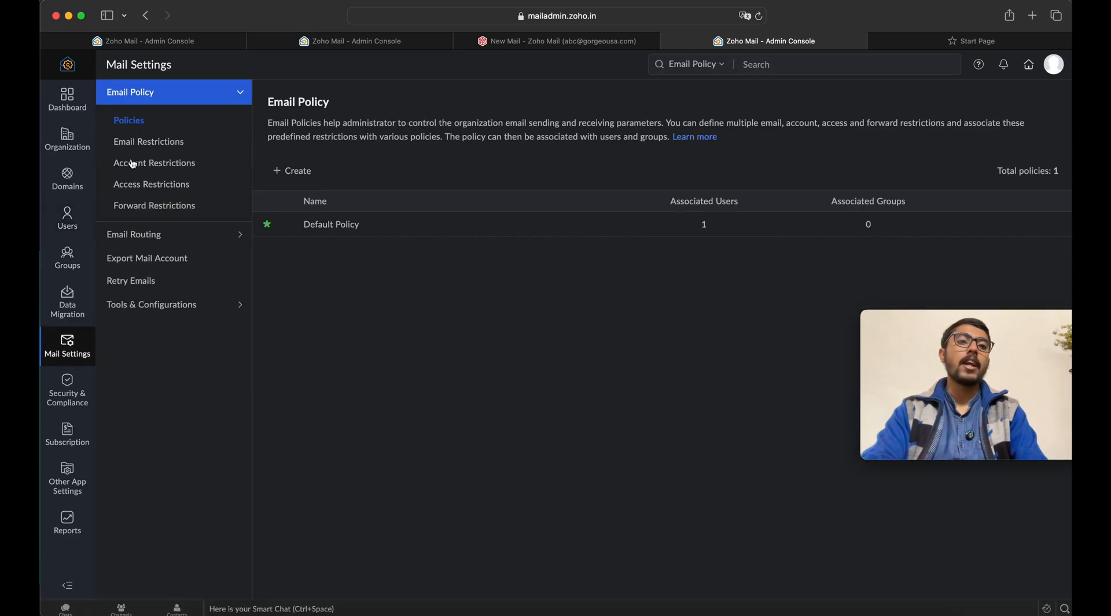
{"action": "mouse_move", "coordinate": [126, 218]}
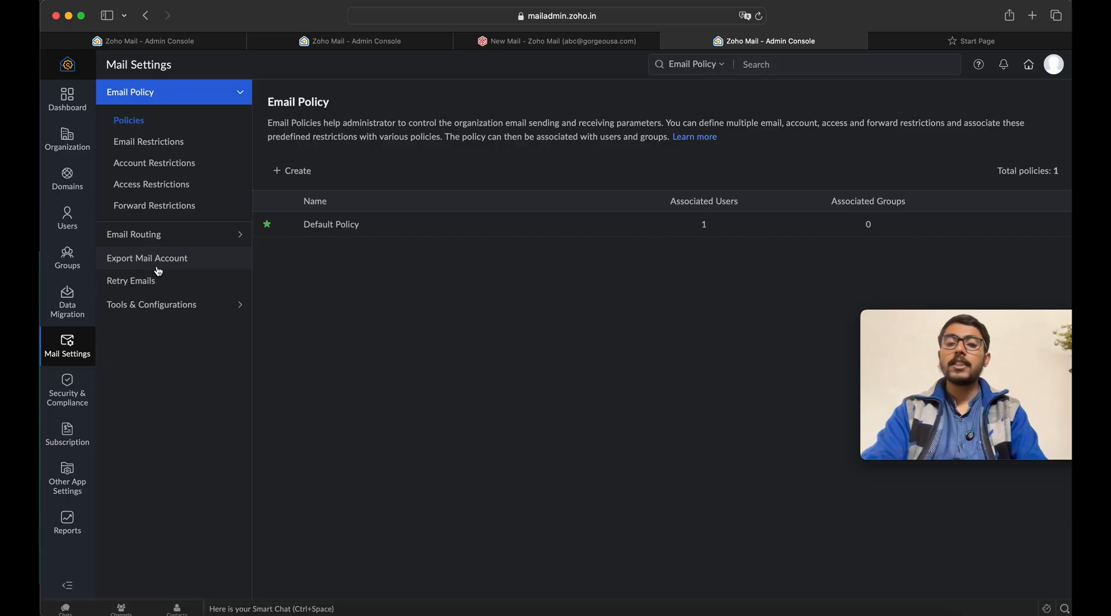
{"action": "left_click", "coordinate": [151, 304]}
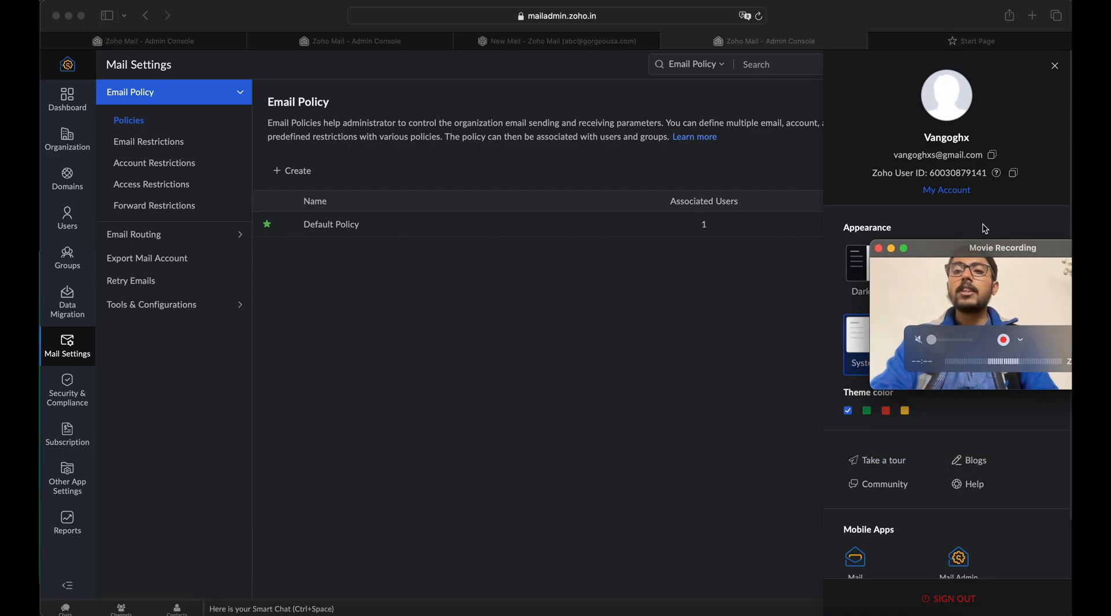
{"action": "left_click", "coordinate": [1054, 64]}
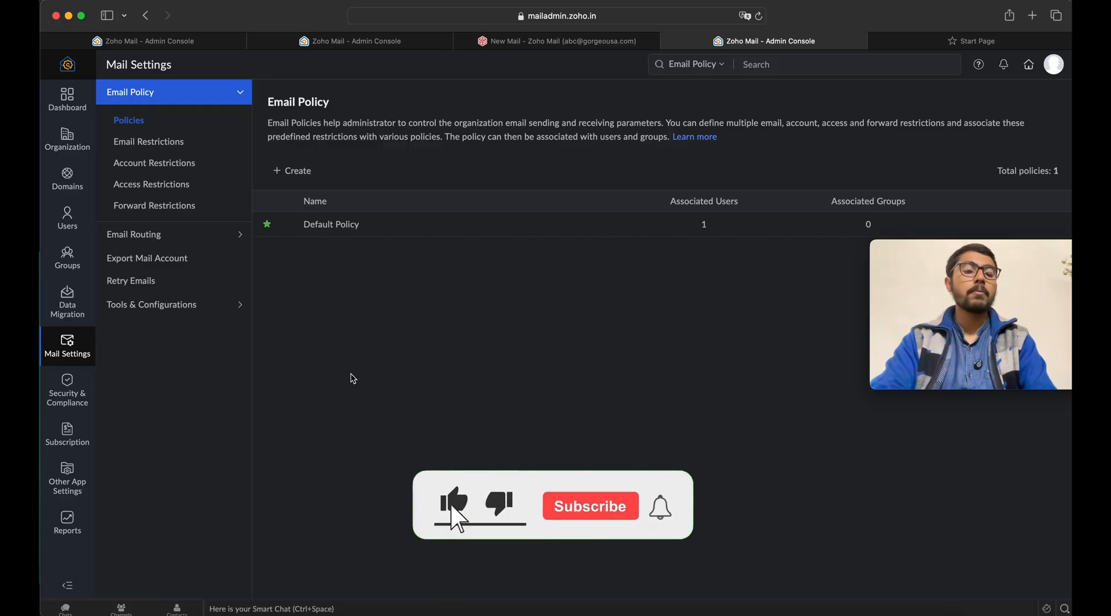
{"action": "left_click", "coordinate": [591, 506]}
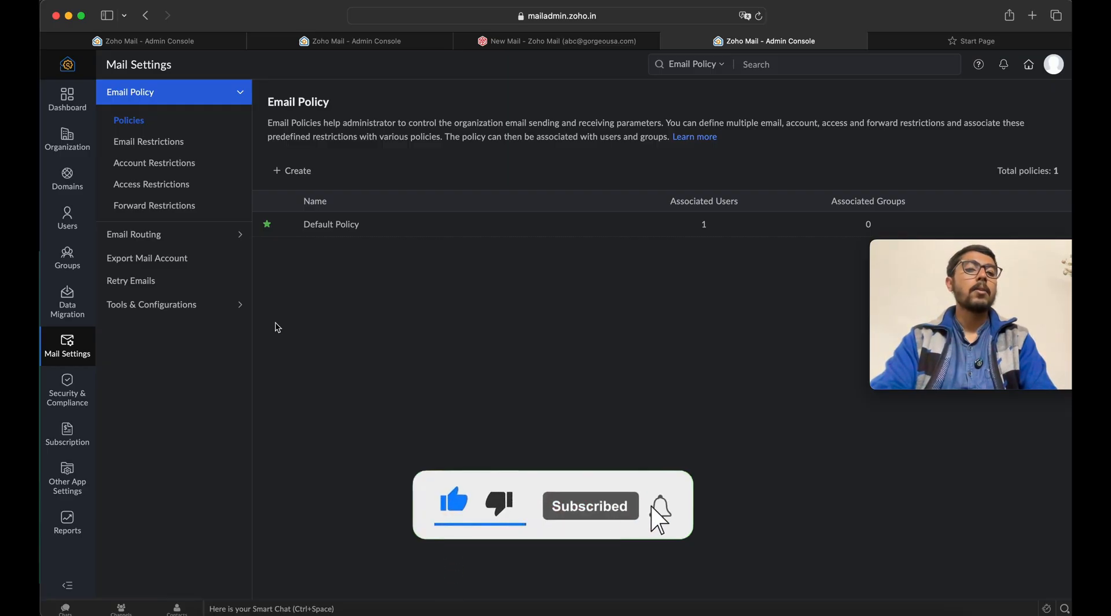